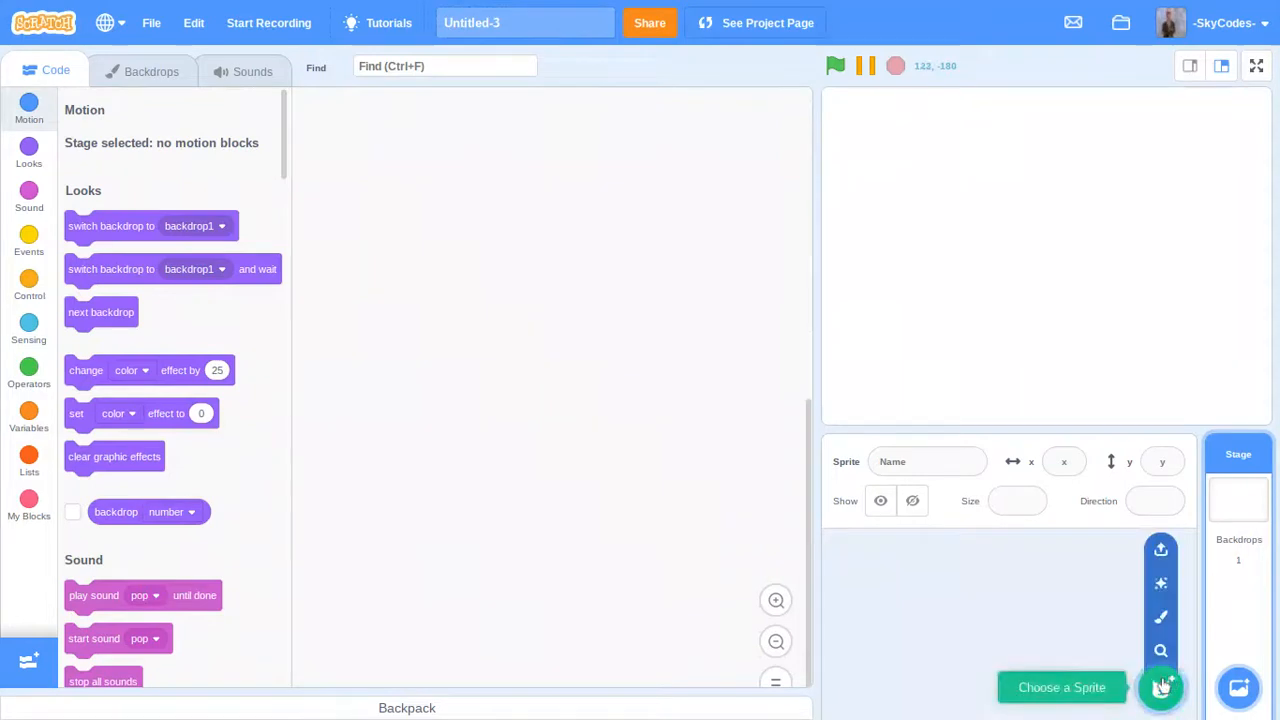
Paint two new blank sprites named Love and Fave, then select Love for editing.
click(1160, 688)
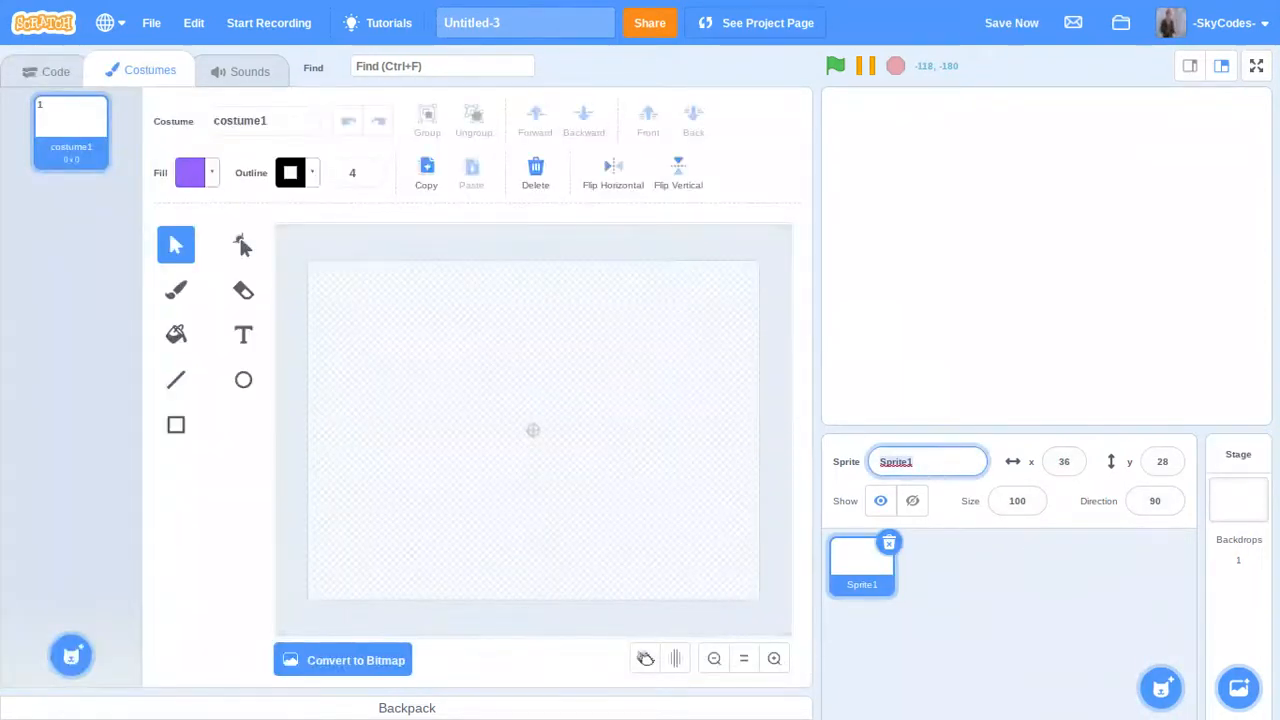
text(Love)
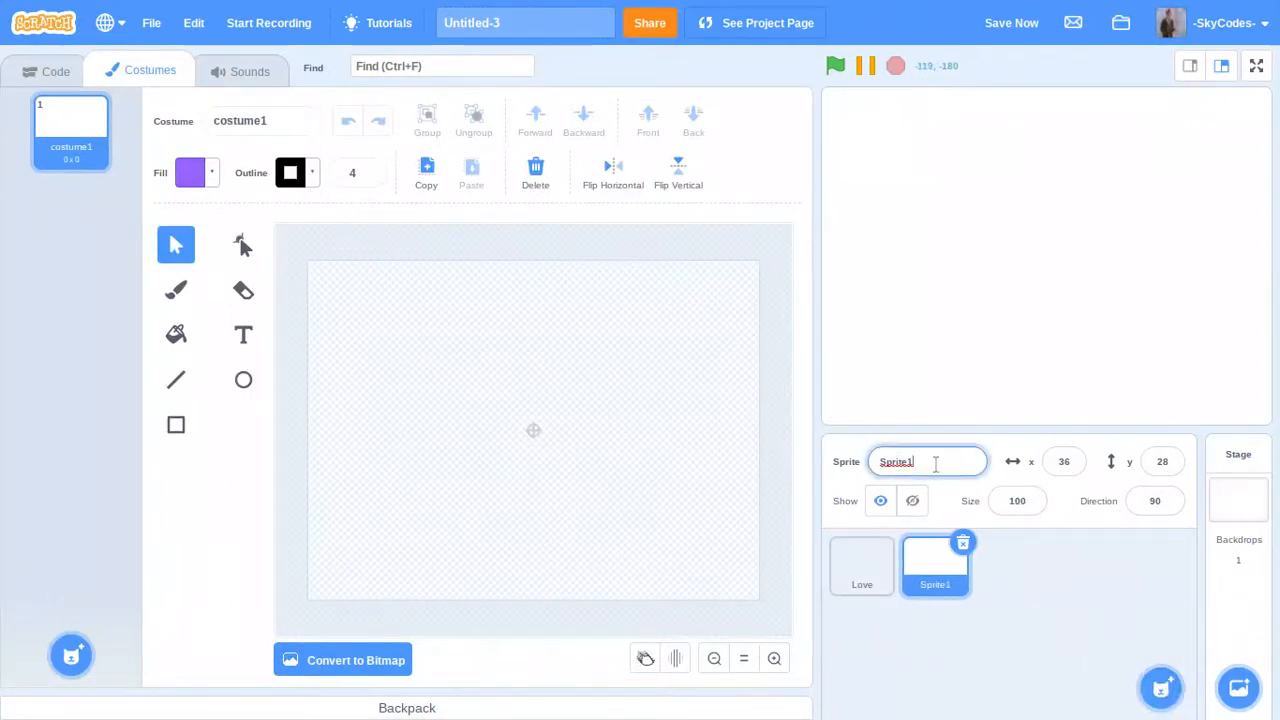
text(Fave)
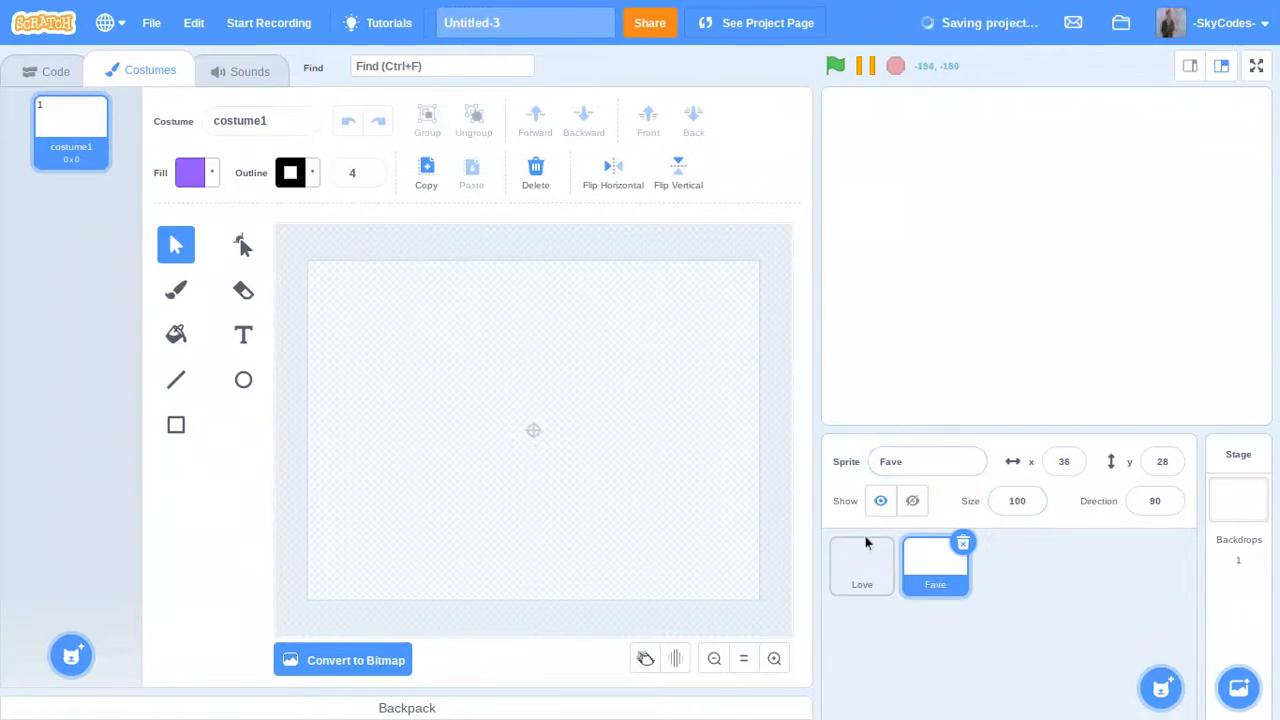
click(860, 564)
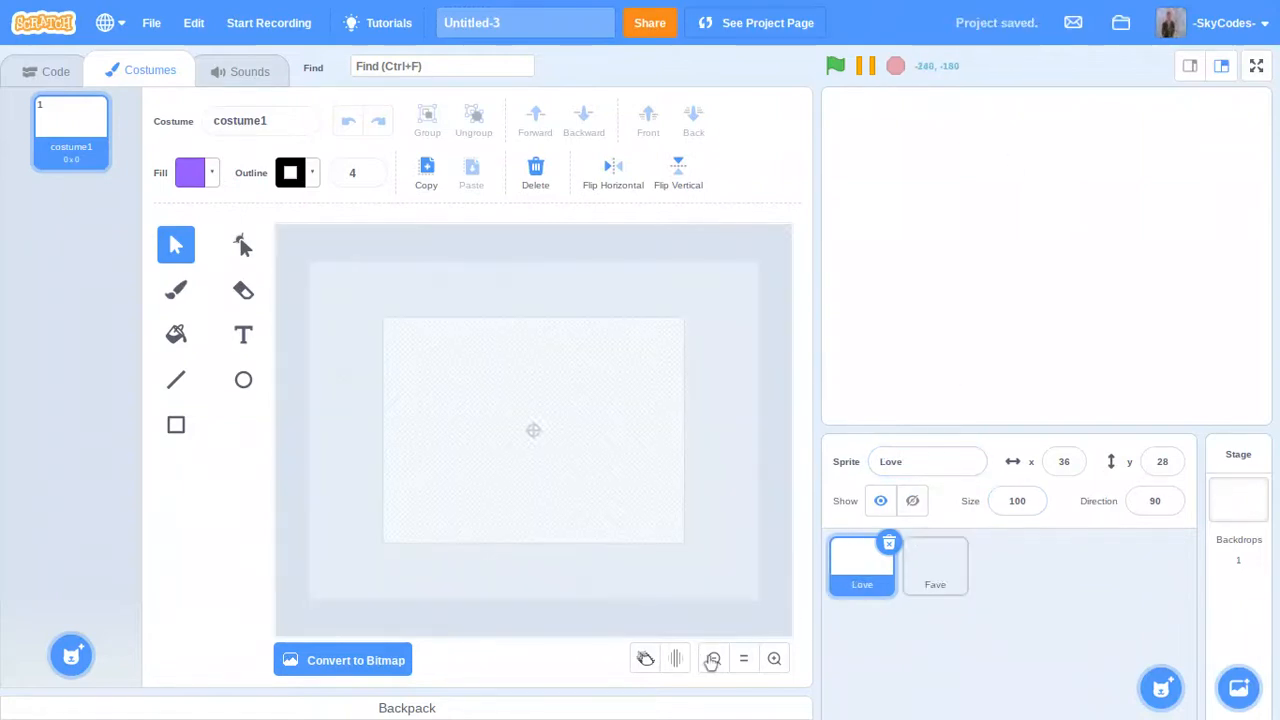
Draw a small purple rectangle near the bottom of Love's costume canvas.
click(176, 424)
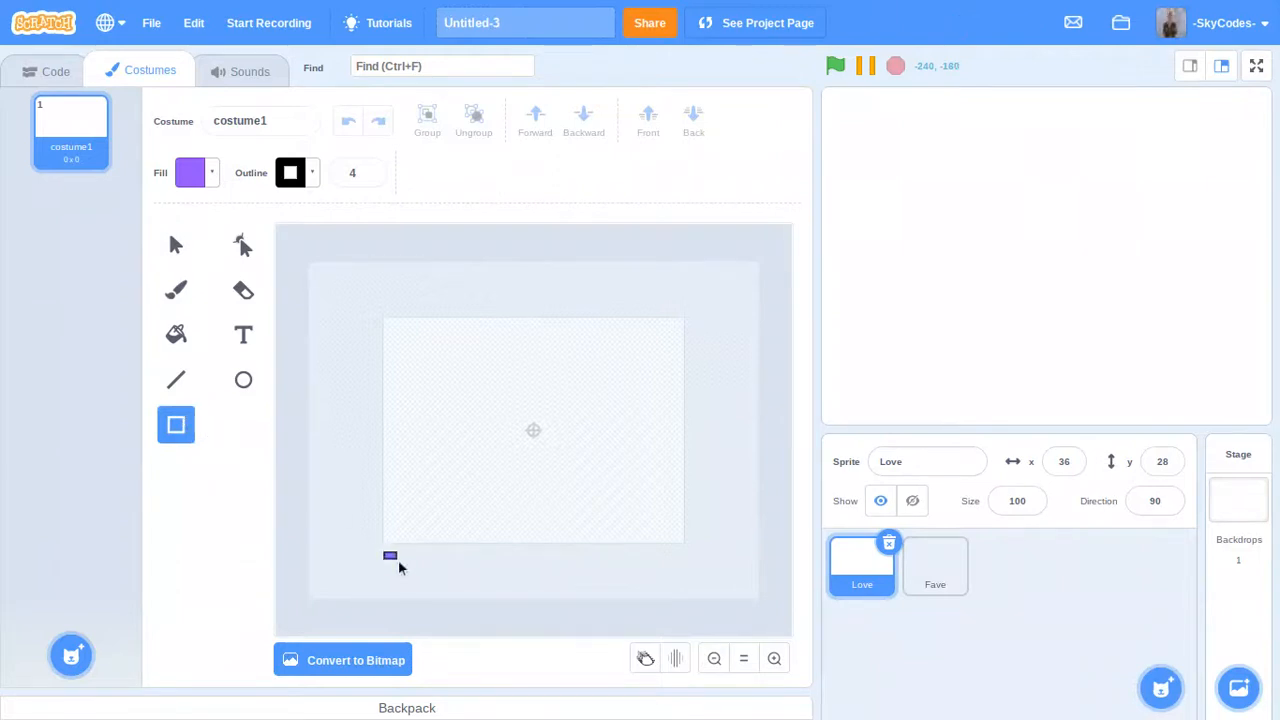
drag(390, 556, 428, 570)
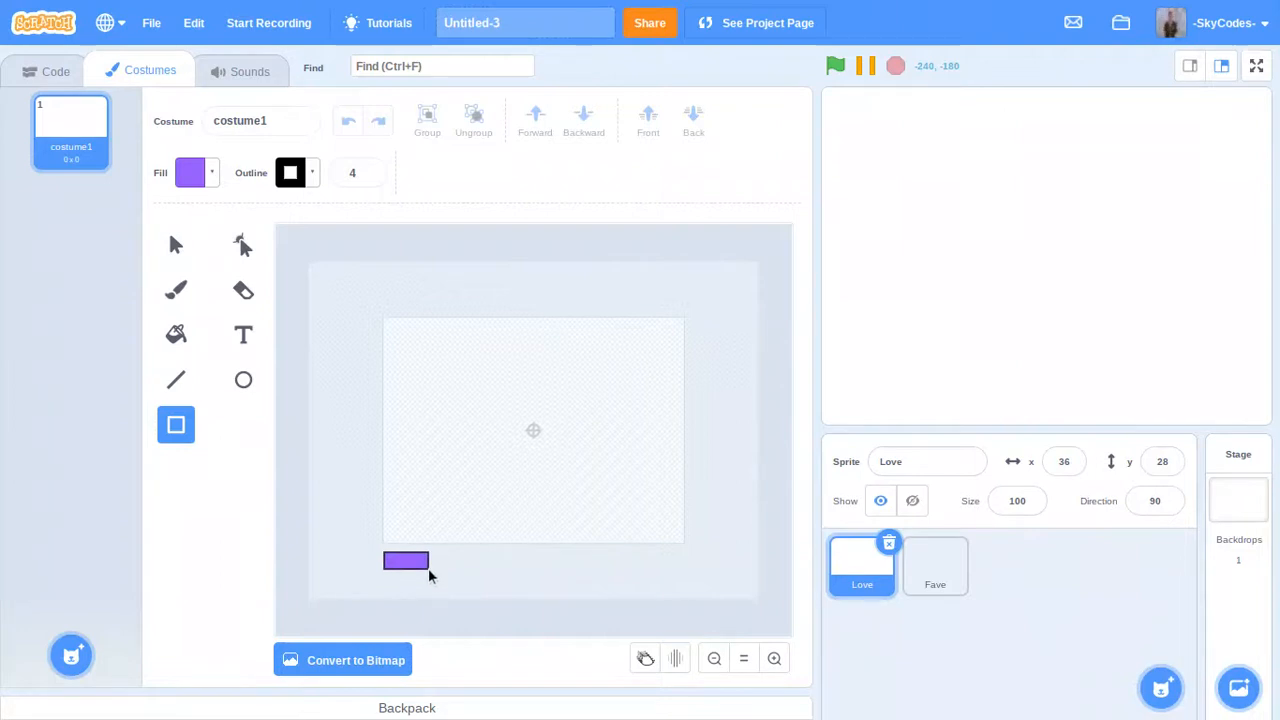
click(404, 560)
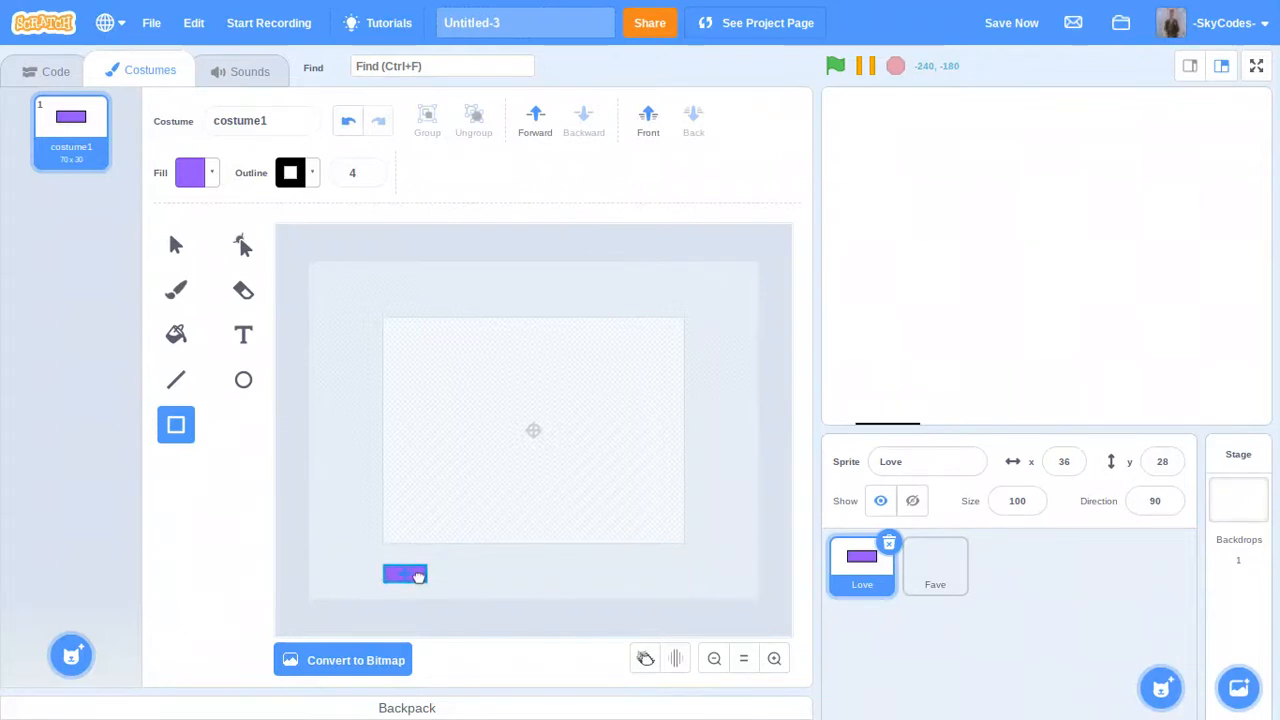
click(404, 572)
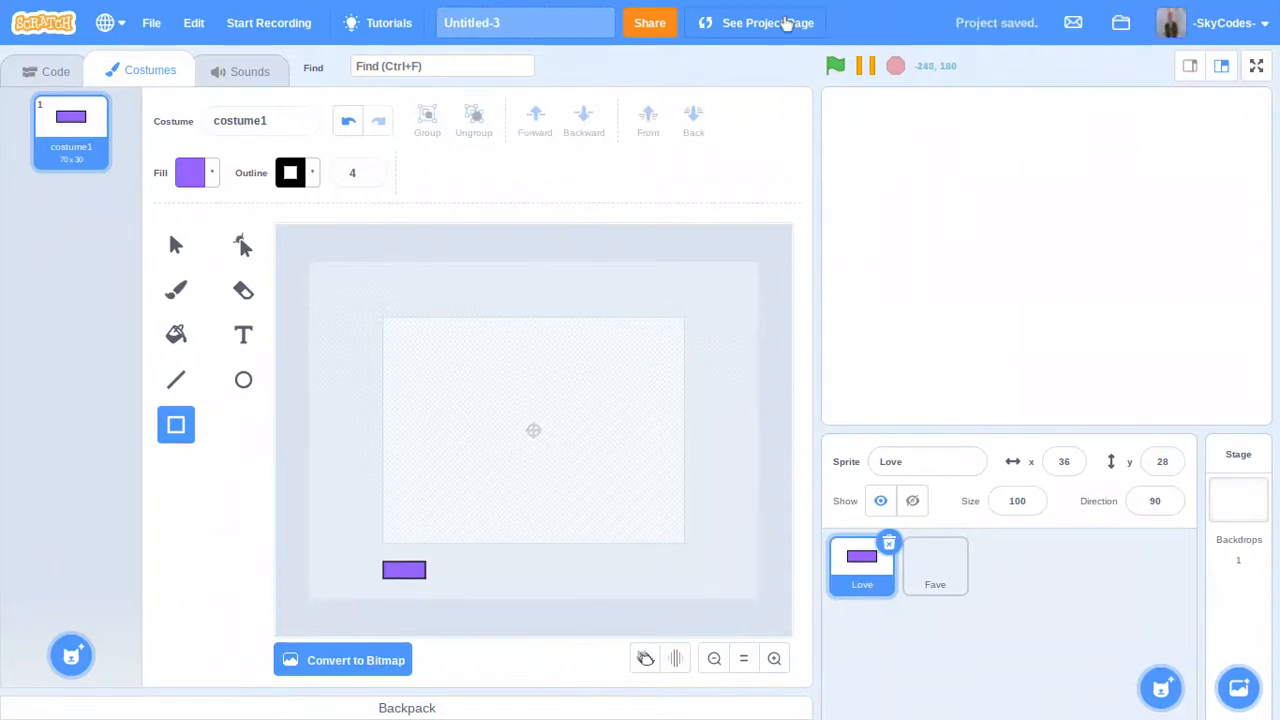
Visit the project page and return to the editor via See inside.
click(756, 22)
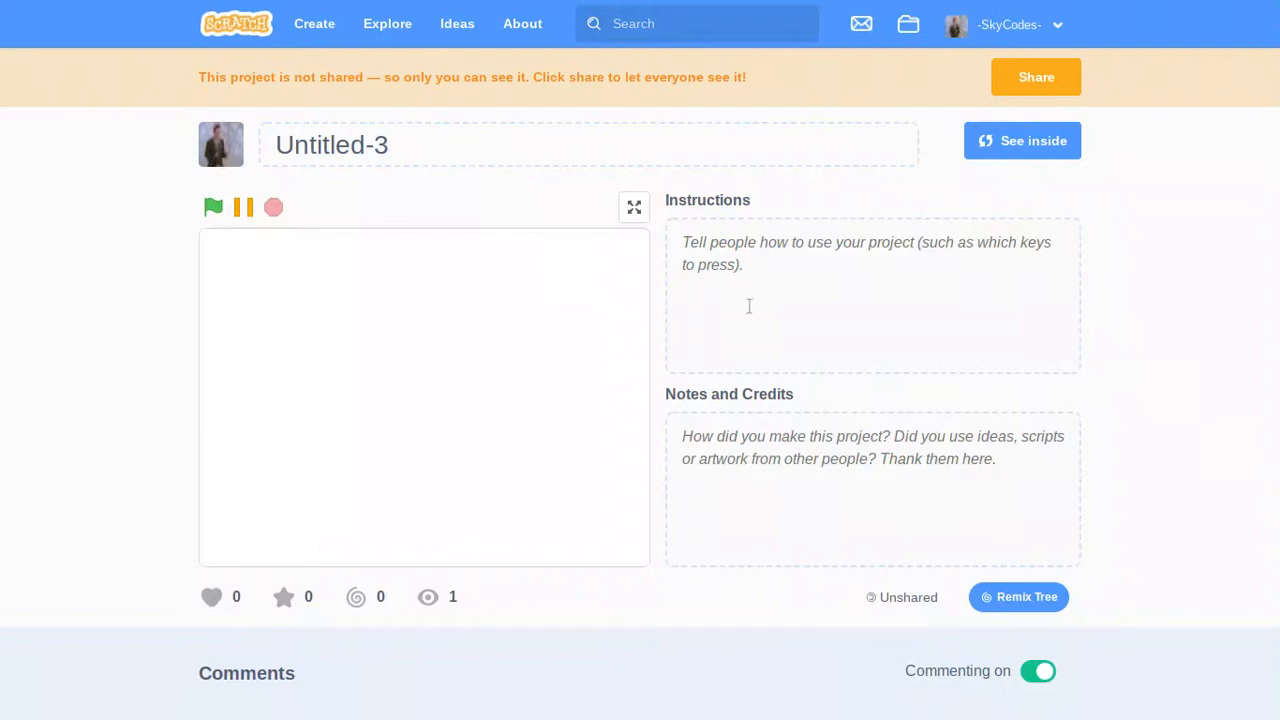
mouse_move(732, 228)
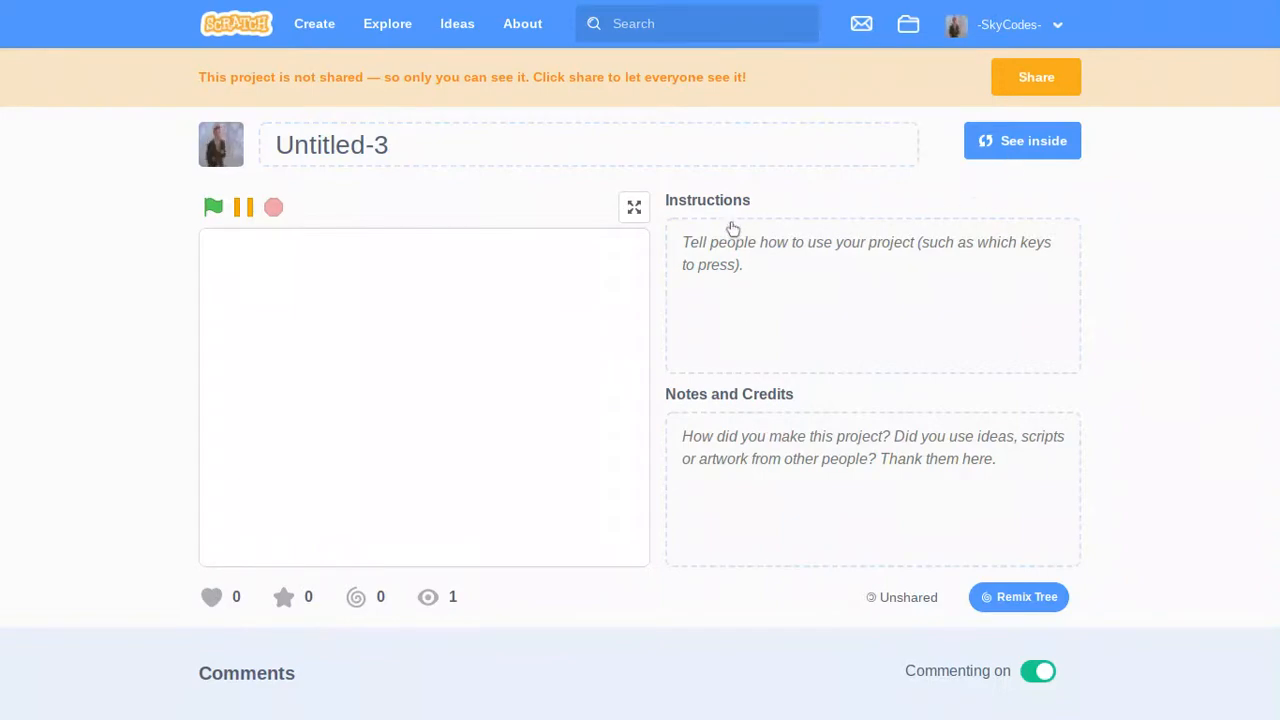
click(1022, 140)
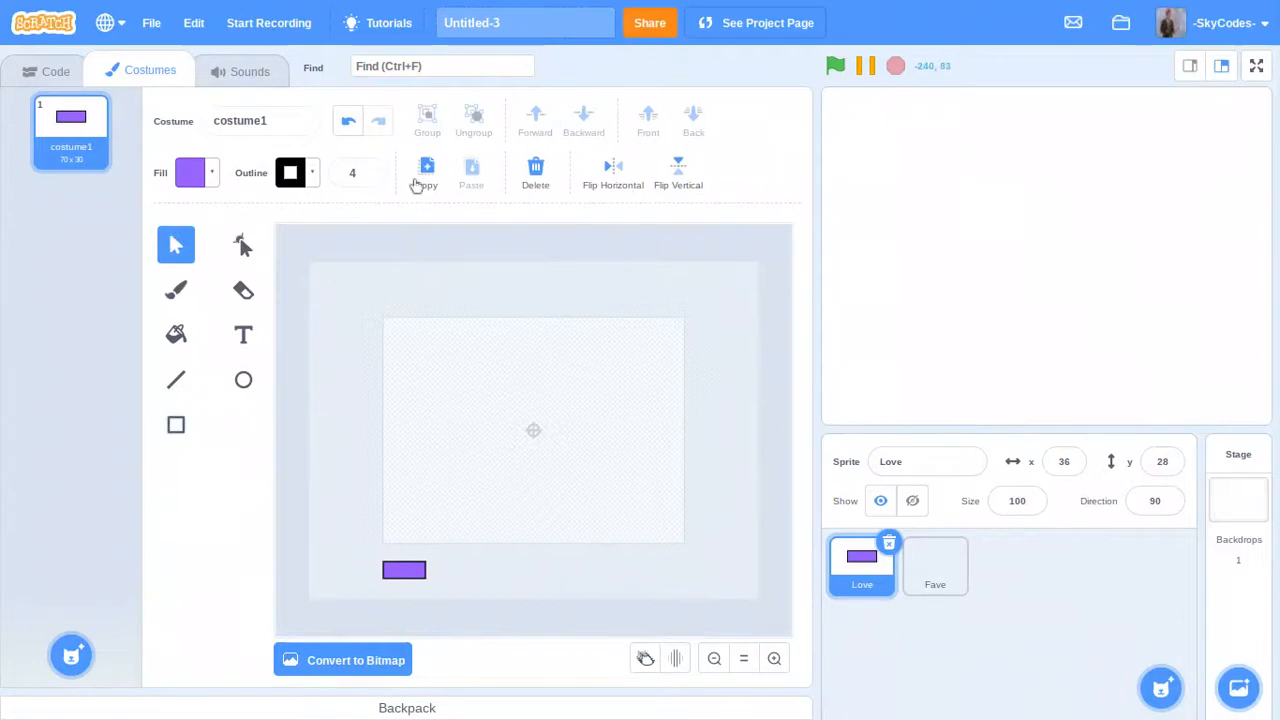
Copy the purple rectangle into Fave's costume and move to Fave's code.
click(934, 564)
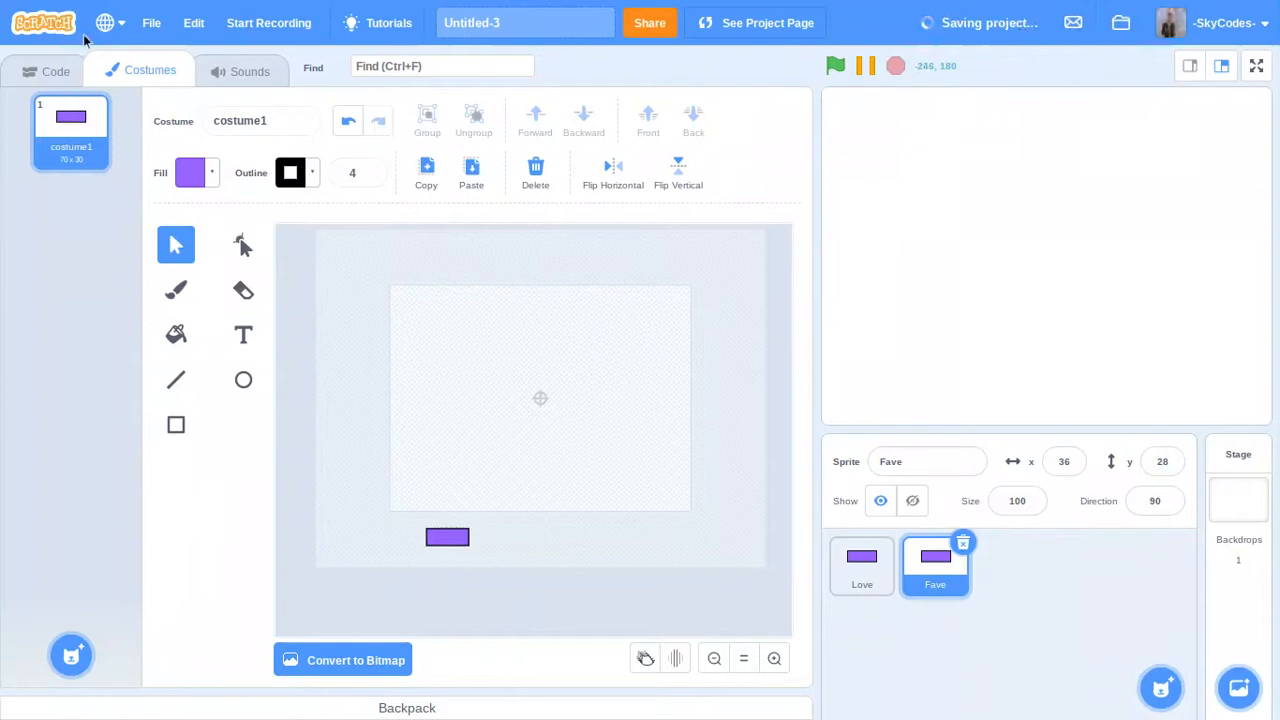
click(56, 70)
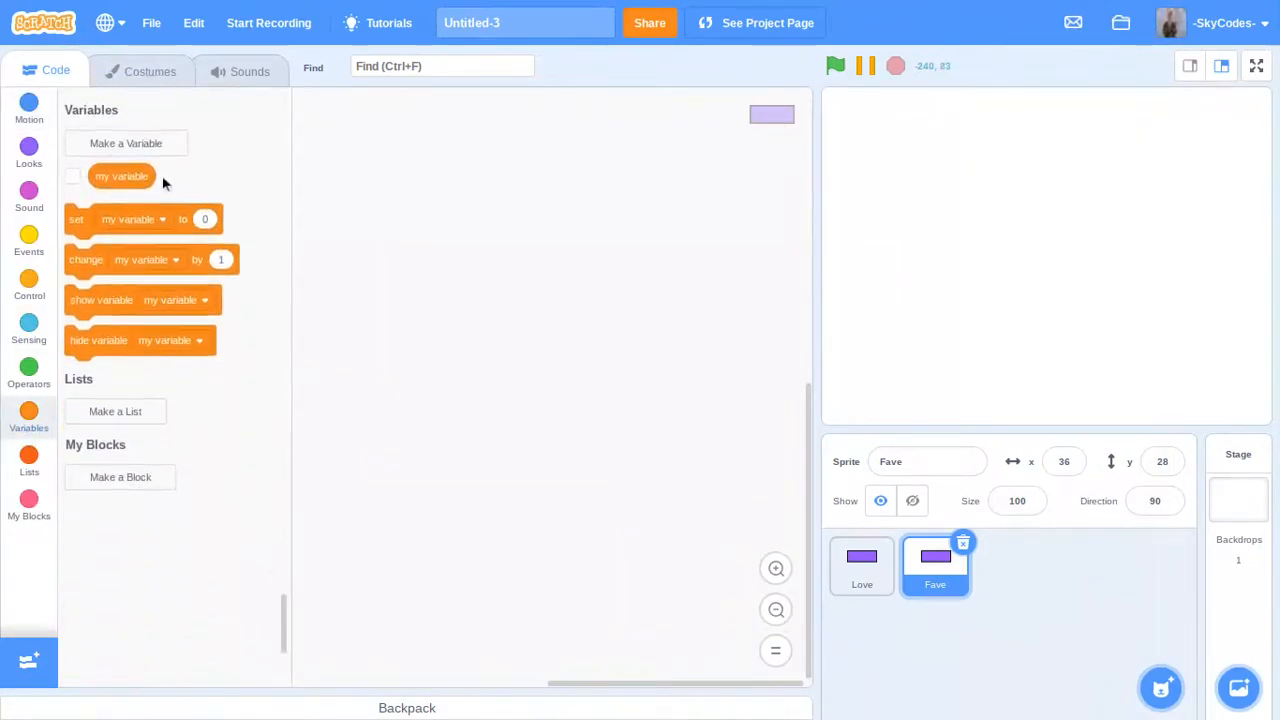
Create two variables, love and fave, shown as monitors on the stage.
click(126, 144)
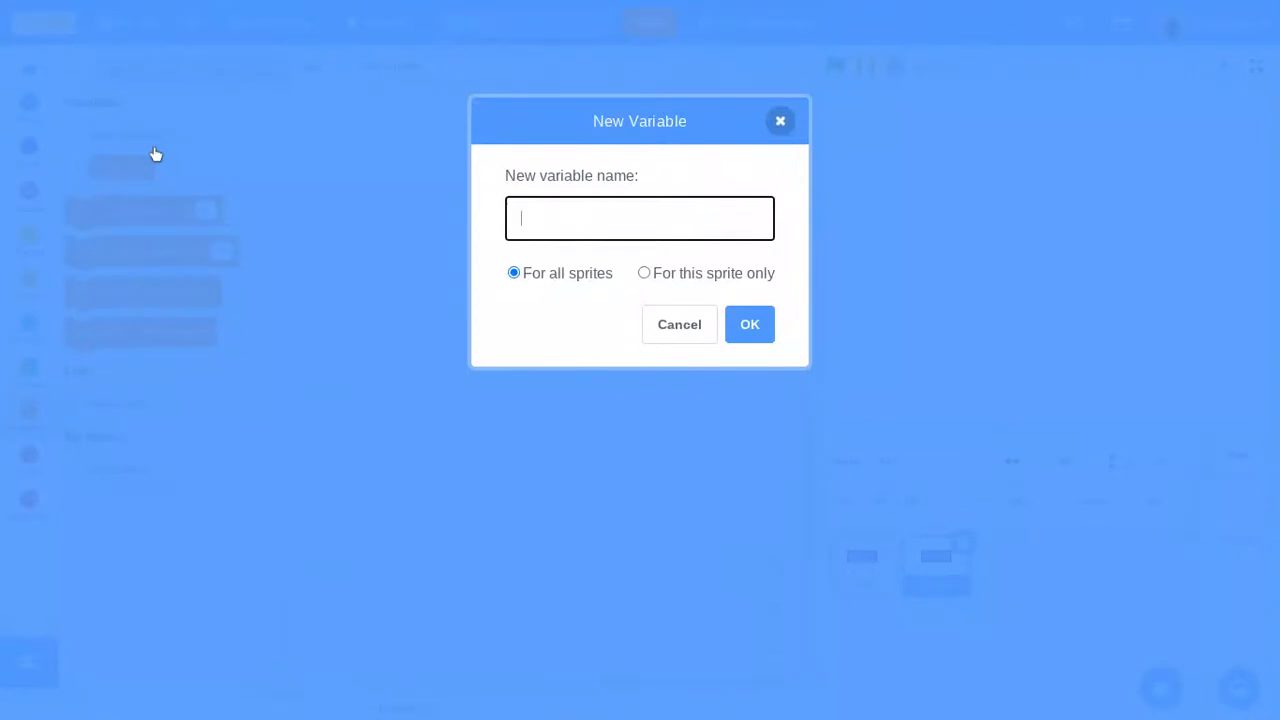
text(love)
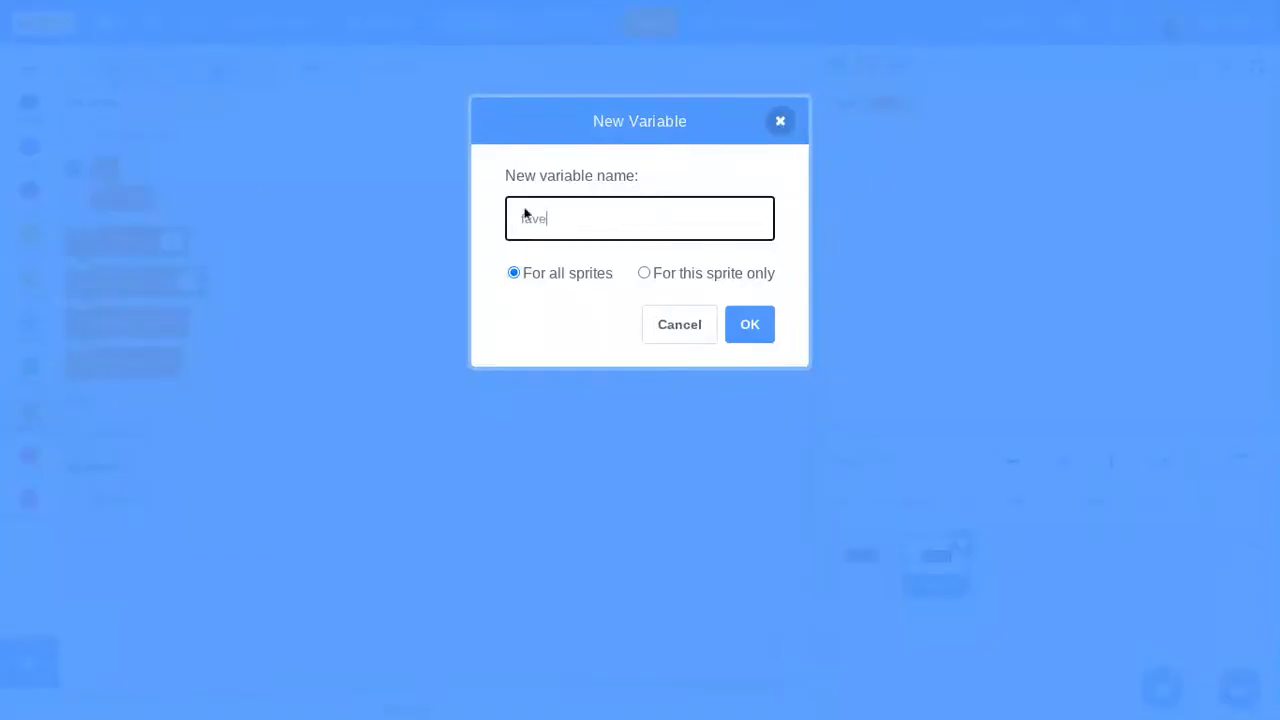
click(748, 324)
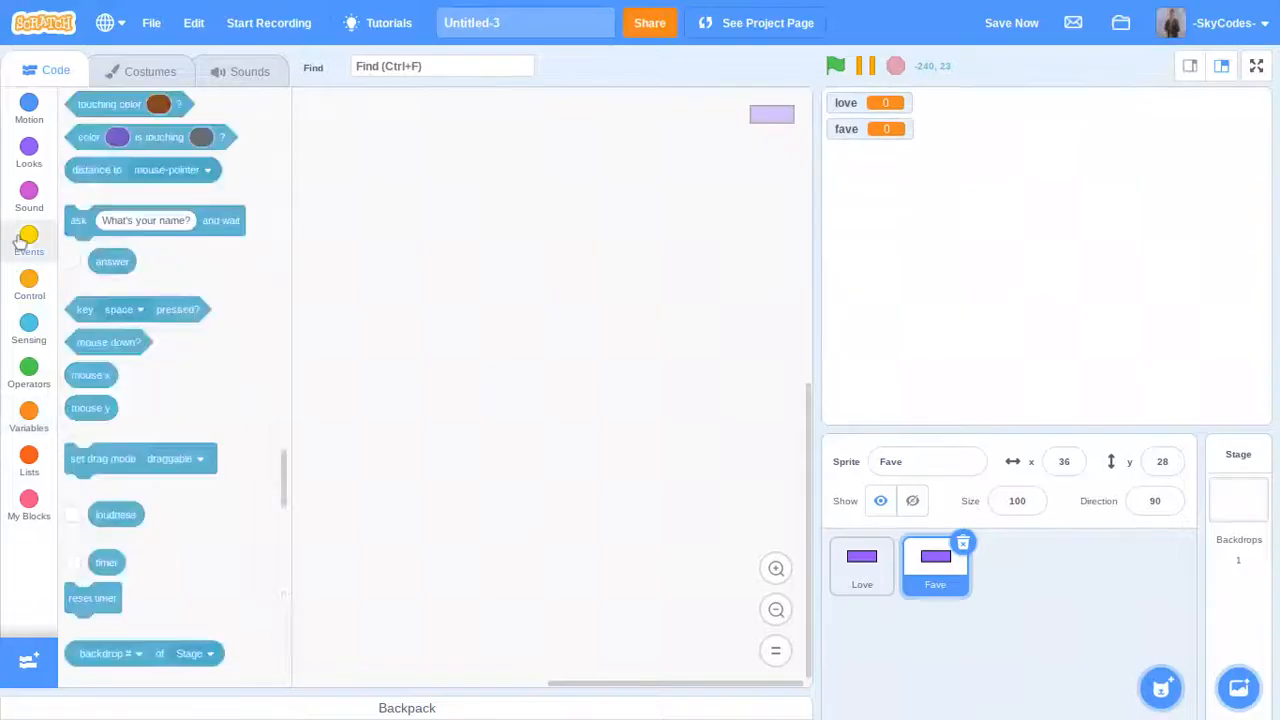
Give Fave a green-flag script that sets fave to 0 and love to 0.
click(28, 240)
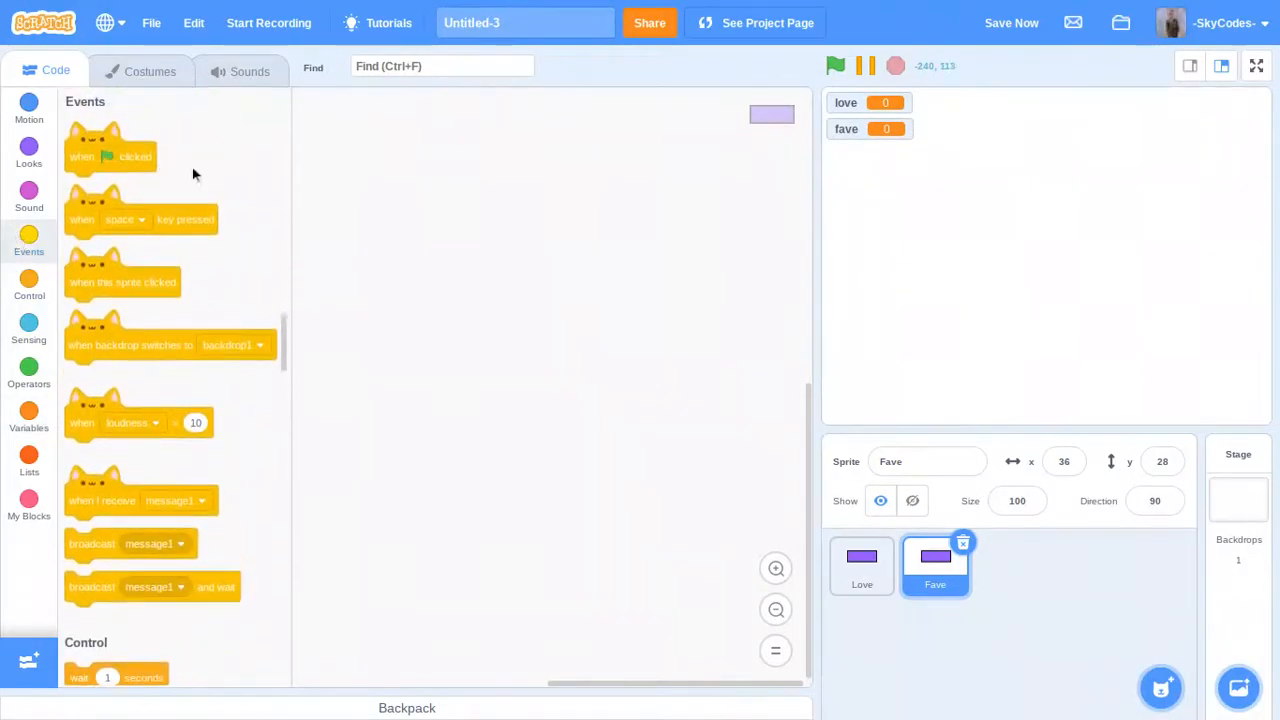
drag(110, 156, 430, 208)
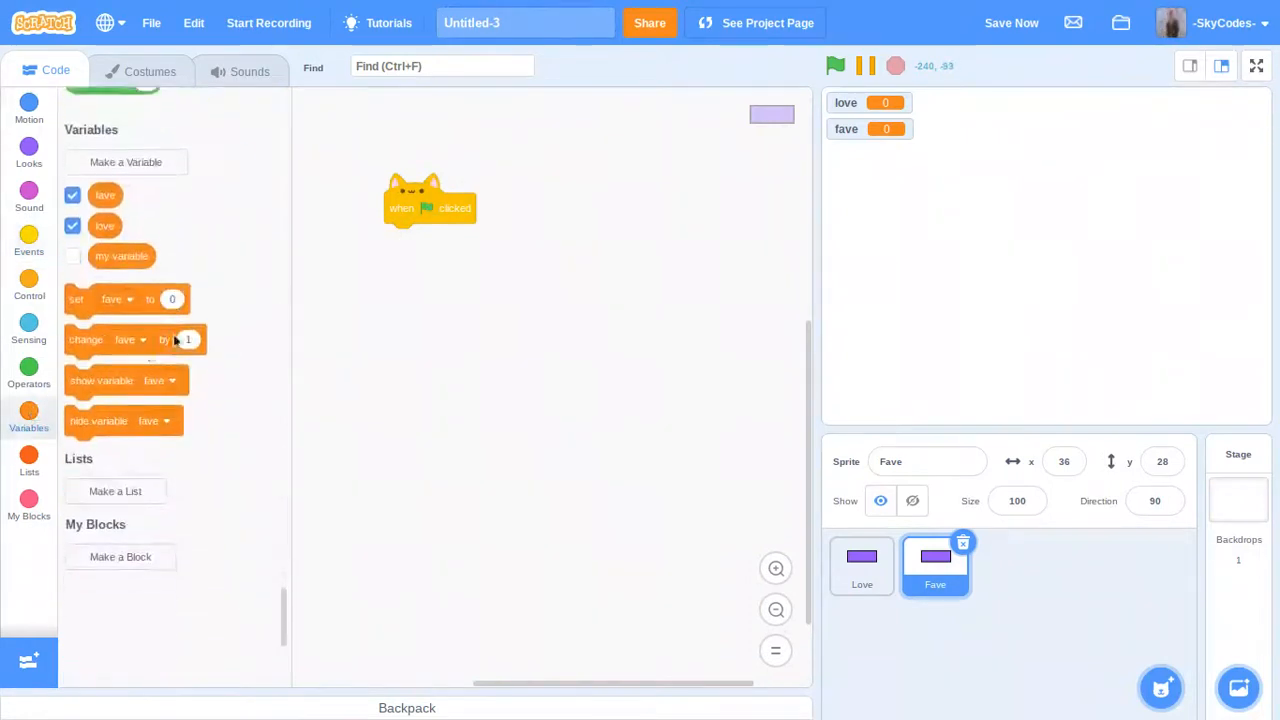
drag(76, 300, 390, 236)
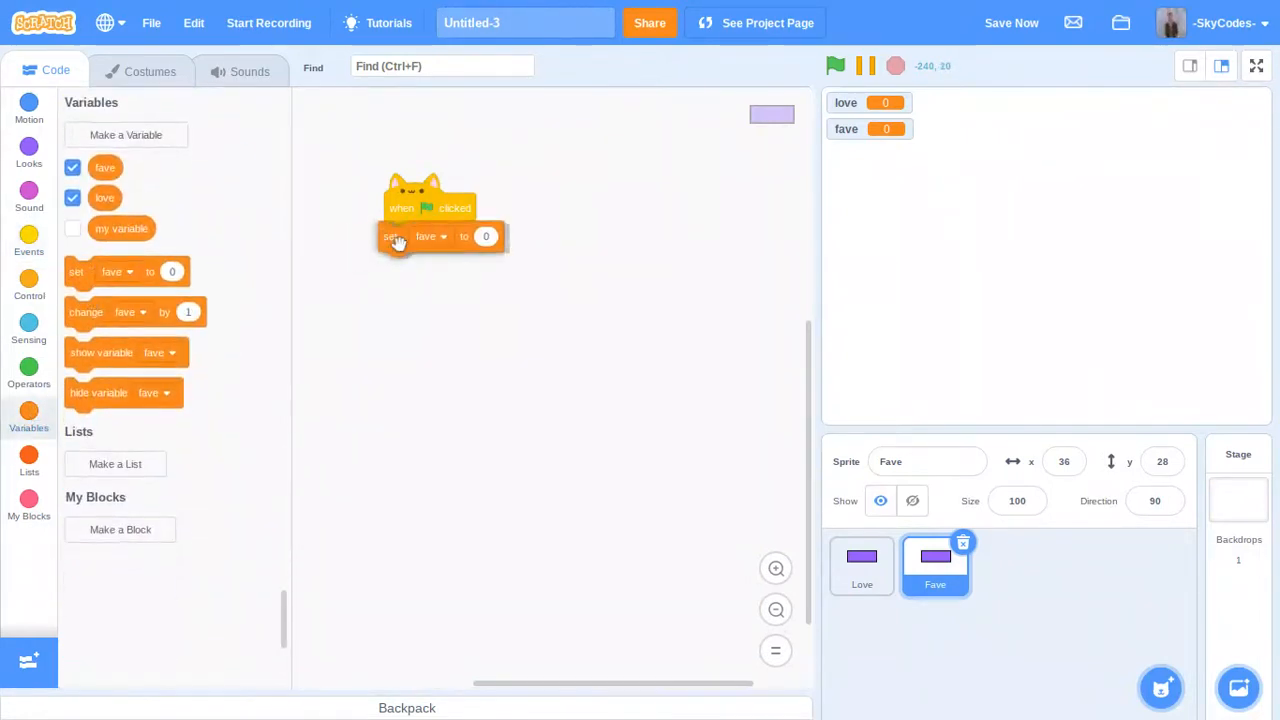
drag(390, 236, 412, 334)
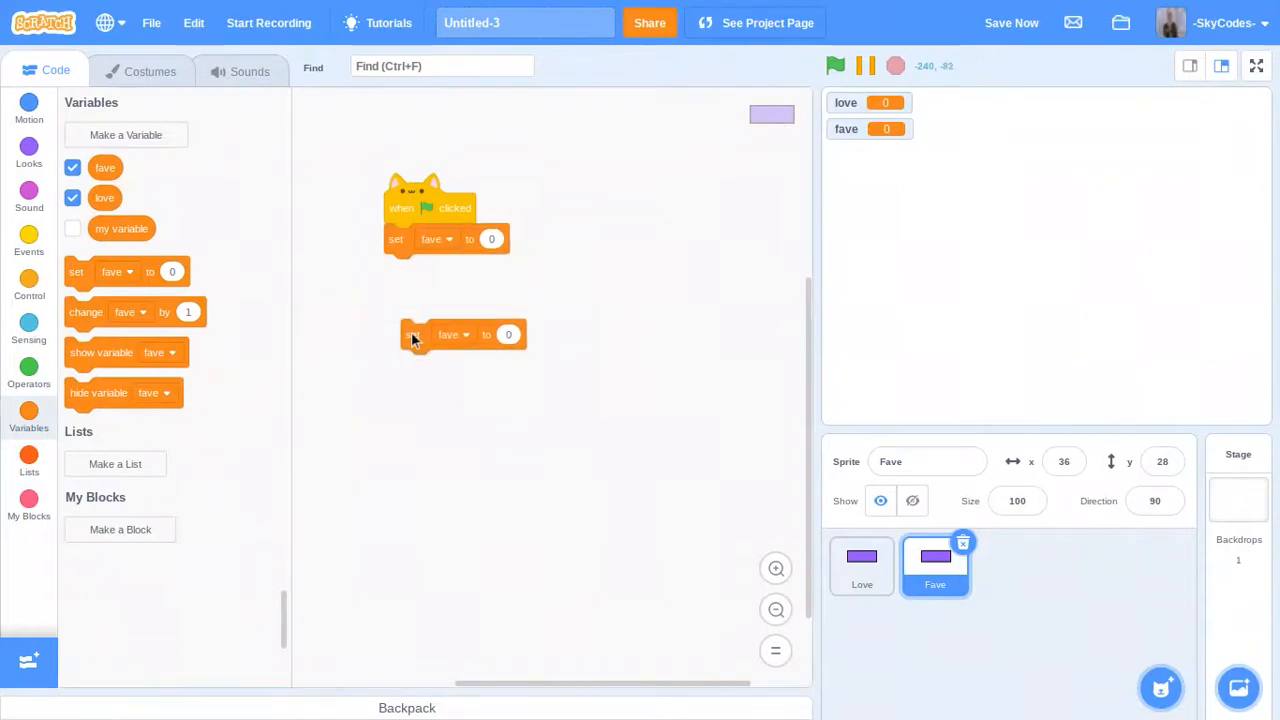
click(452, 334)
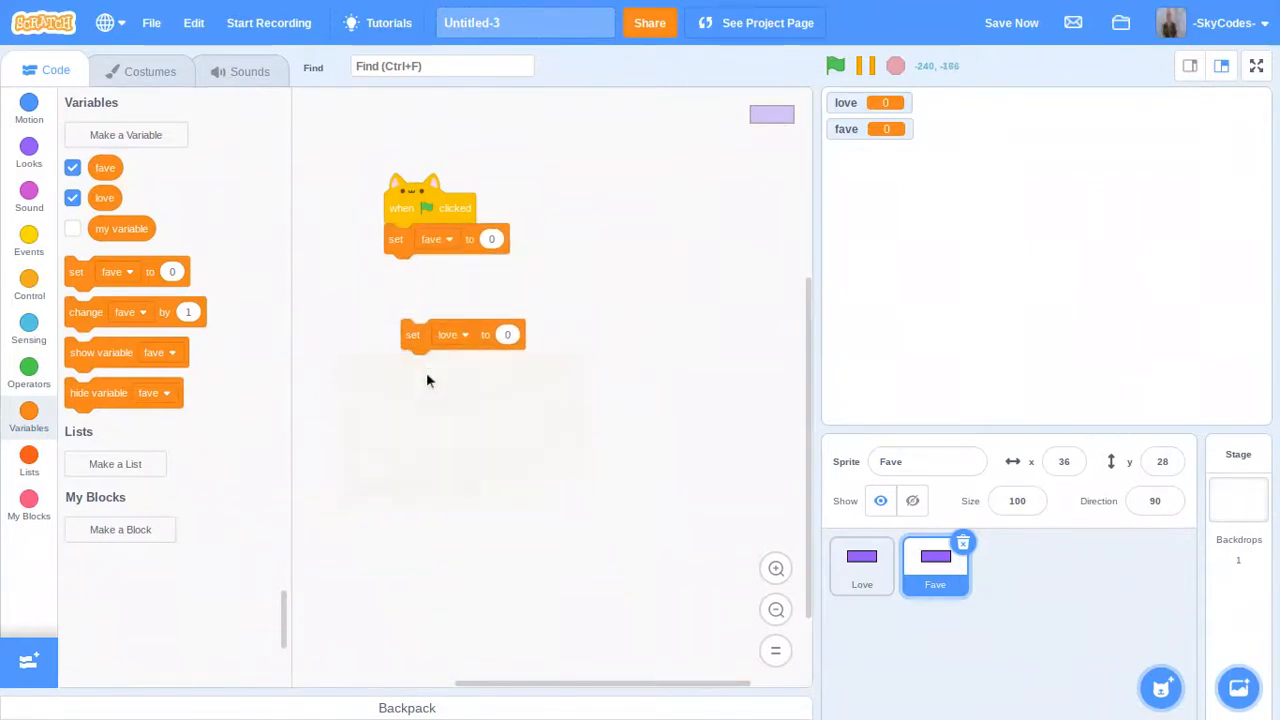
drag(412, 334, 396, 268)
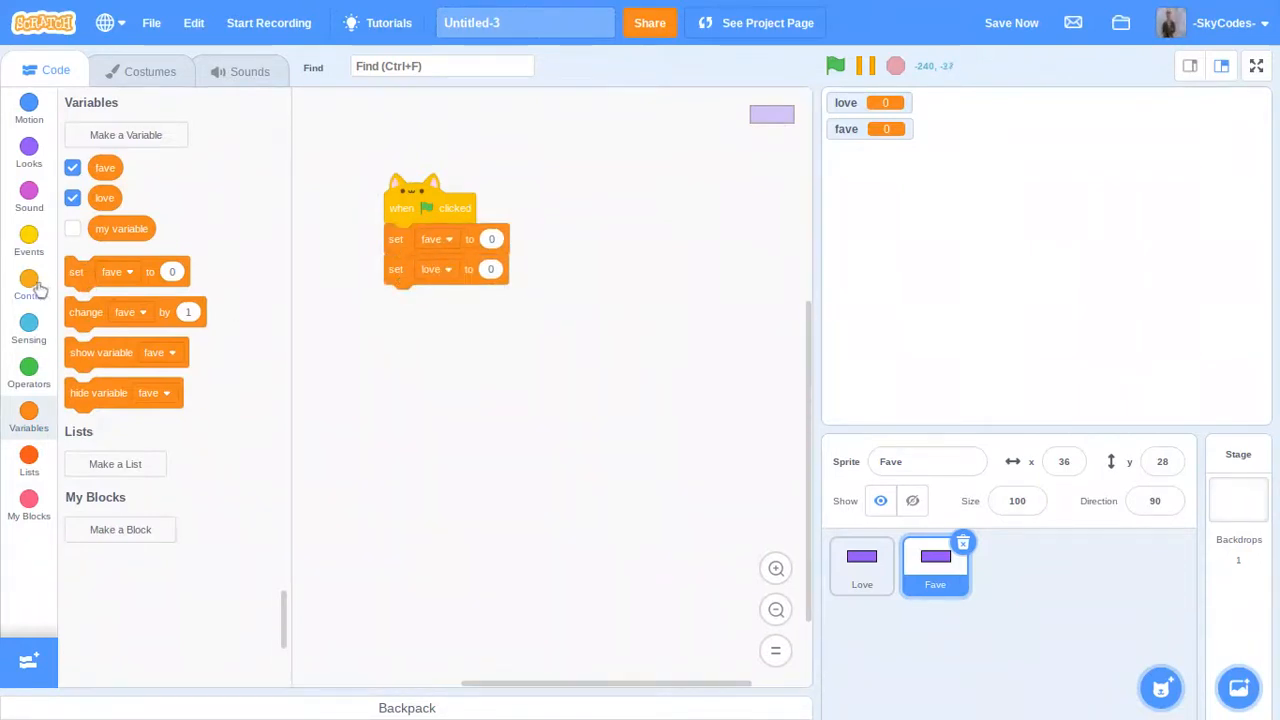
Add a forever loop checking if touching mouse-pointer, and save the project.
click(28, 284)
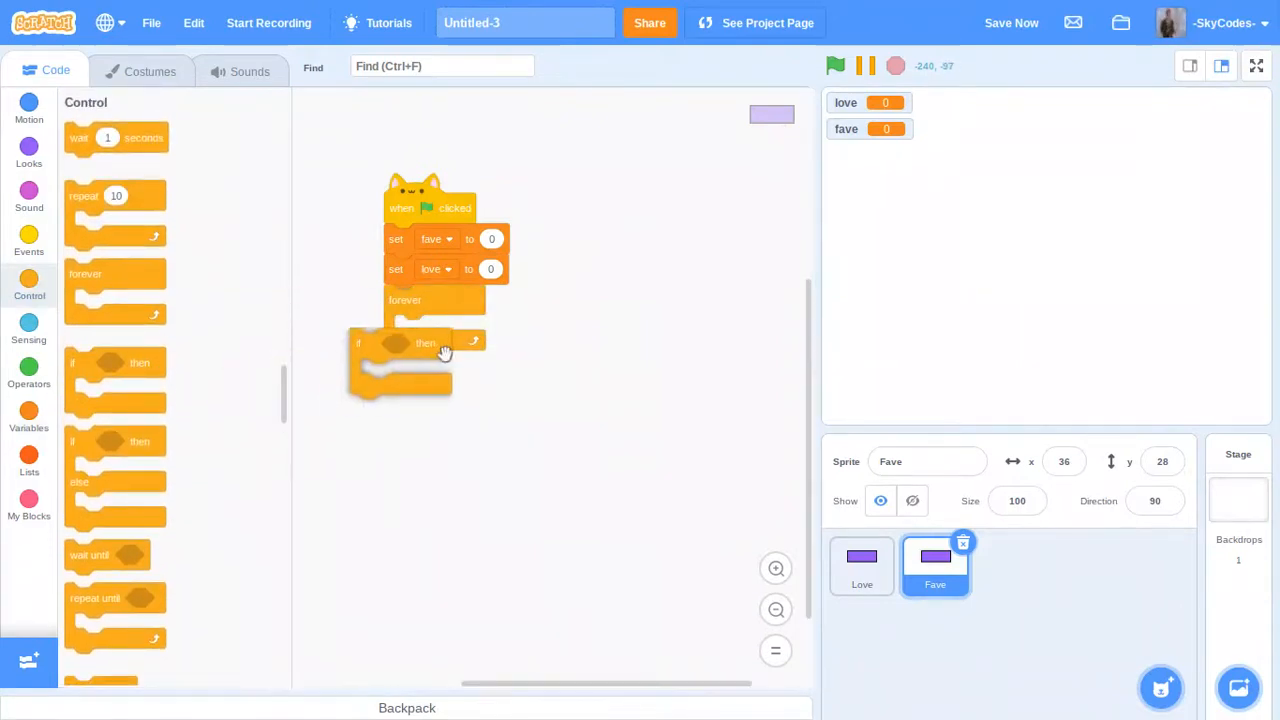
click(28, 330)
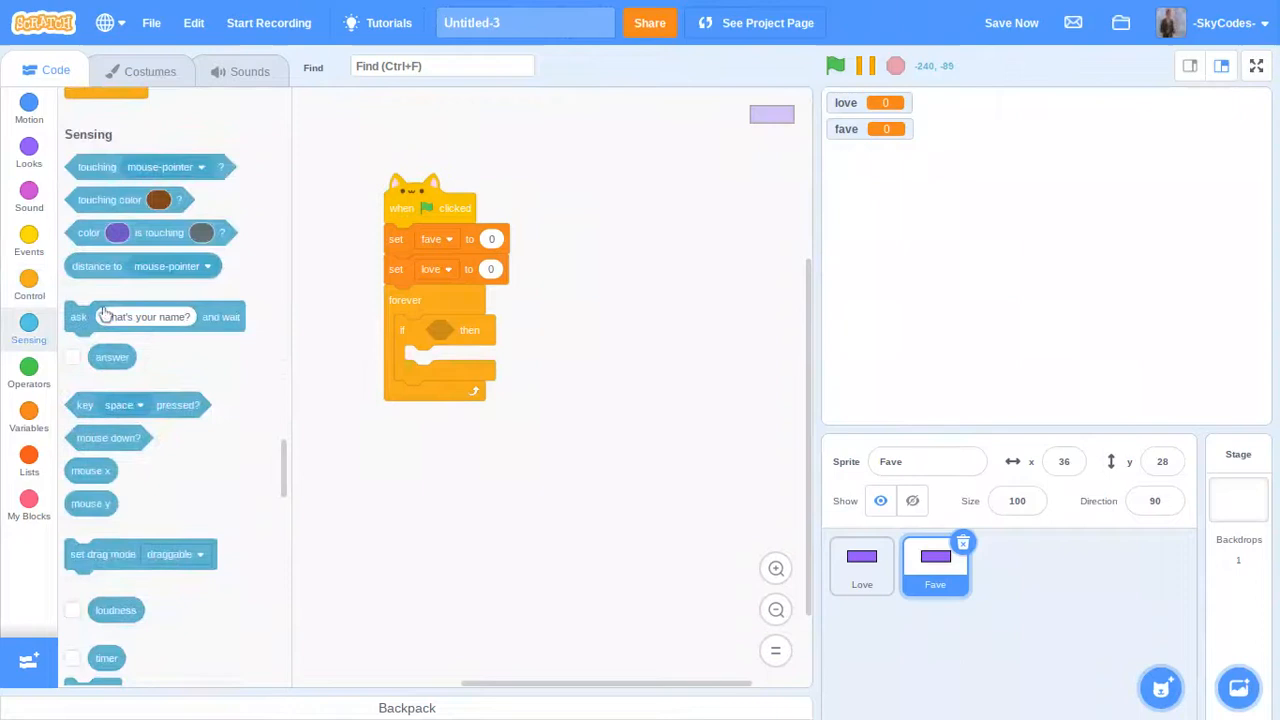
drag(96, 168, 470, 332)
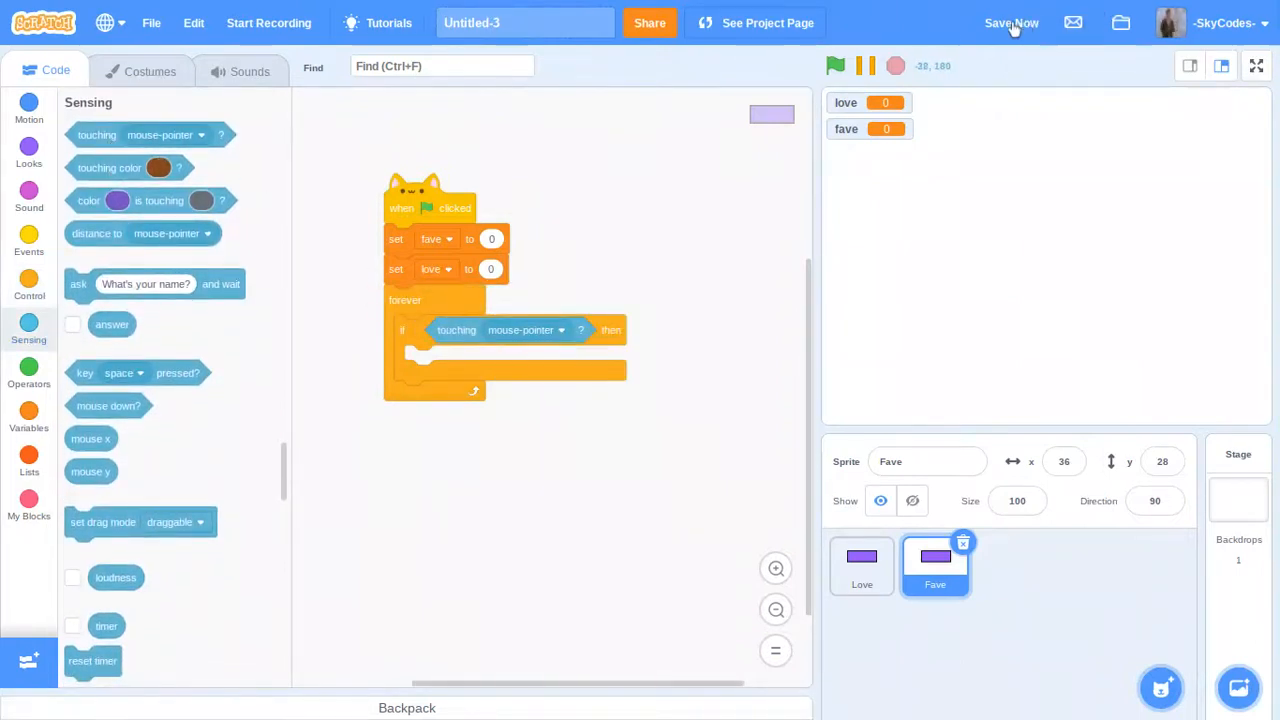
click(1012, 22)
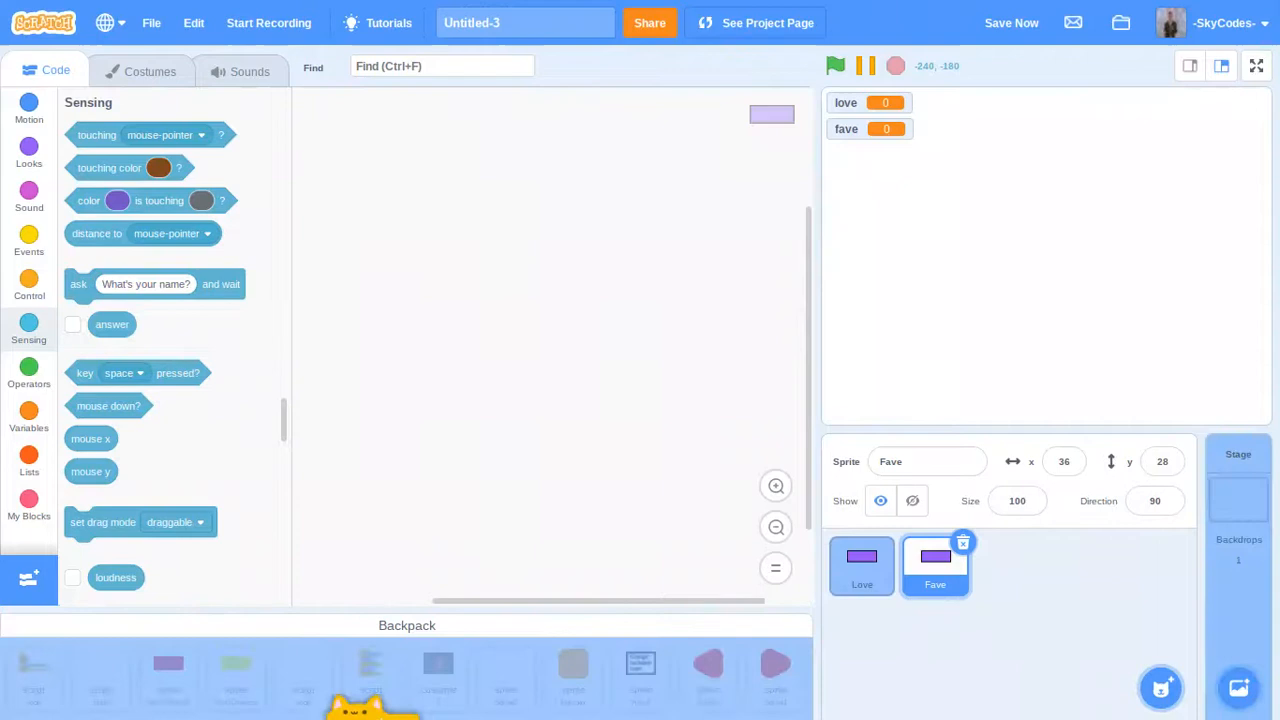
Give Love the same flag script setting love to 1 on mouse touch, and run it.
click(860, 564)
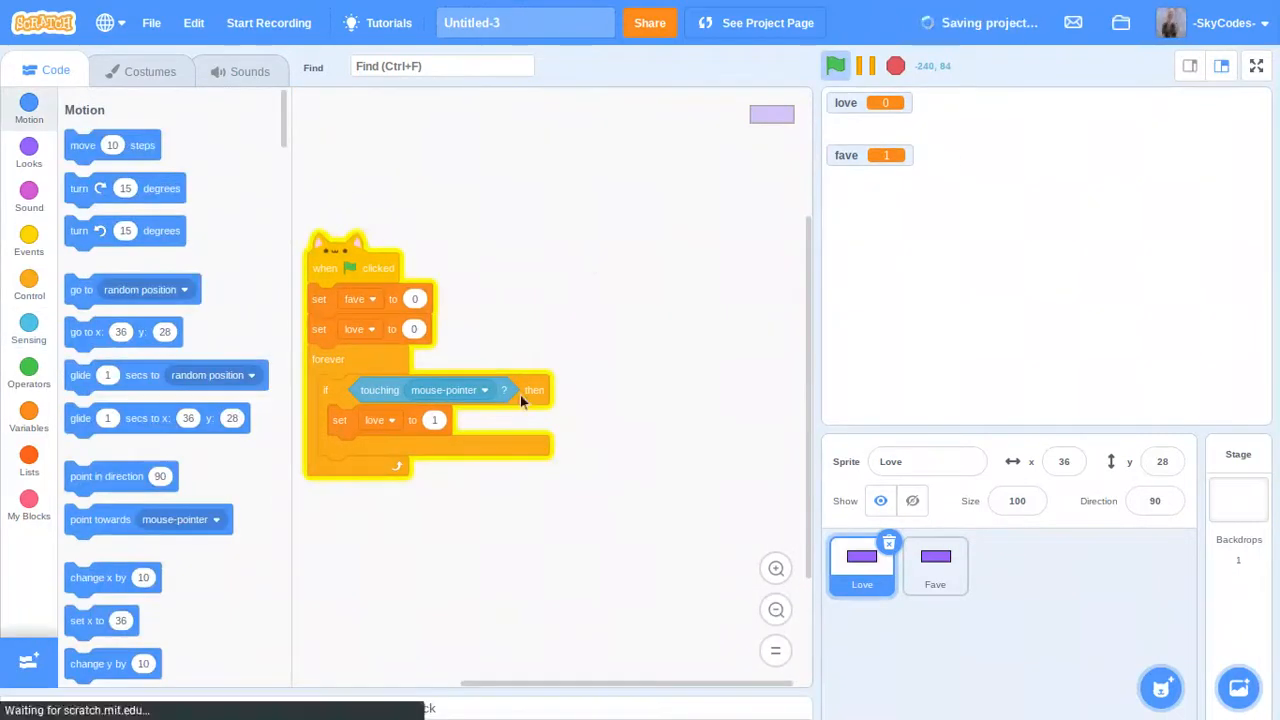
click(768, 22)
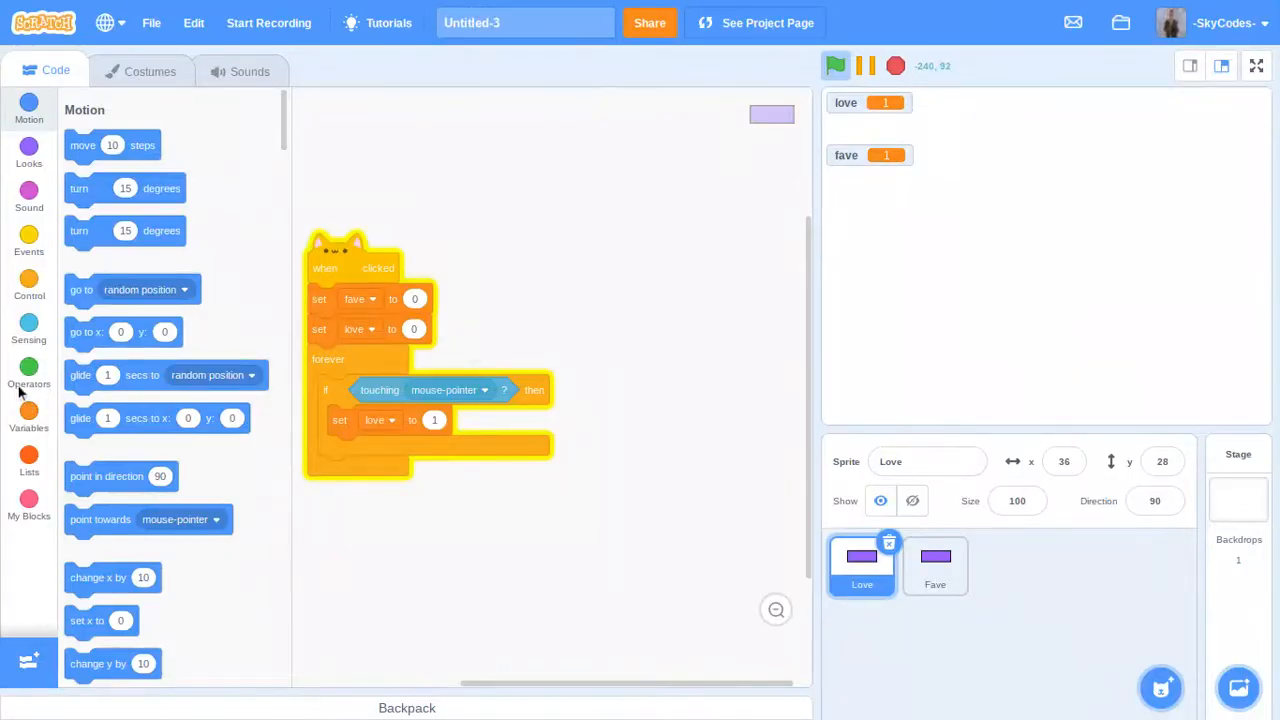
Add broadcast message2 inside the touch checks of Love and Fave.
click(28, 284)
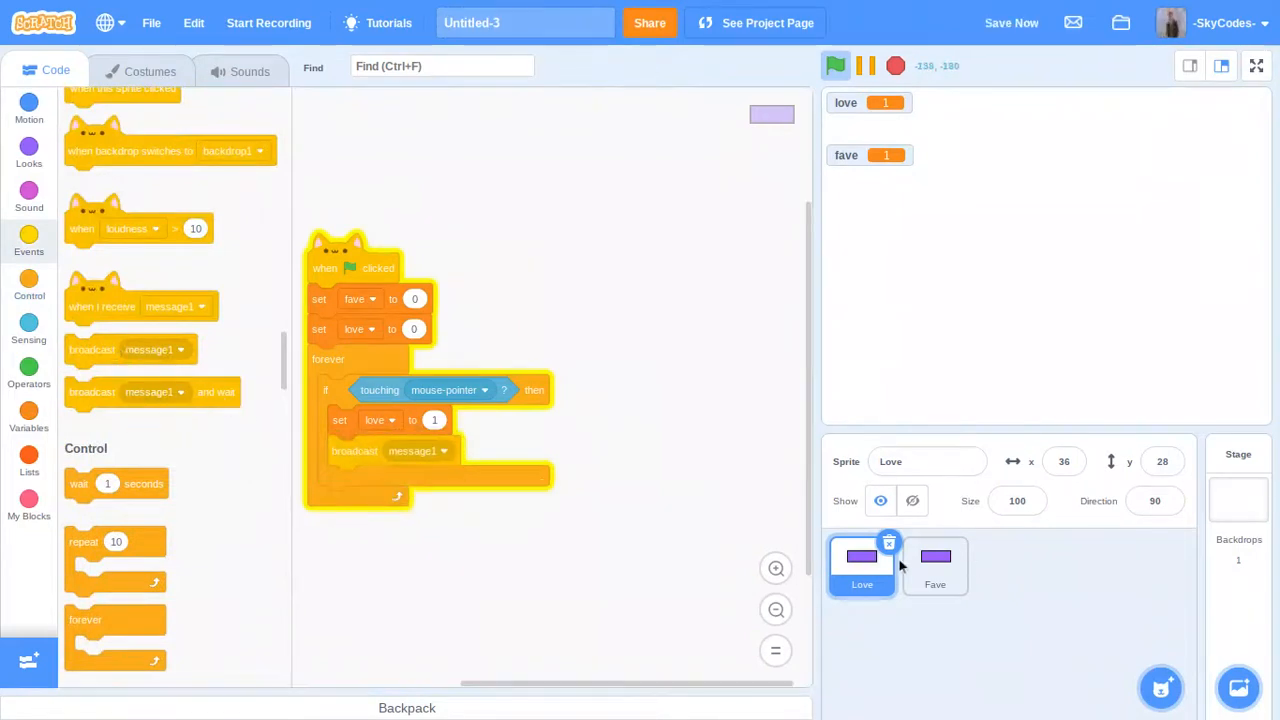
click(934, 564)
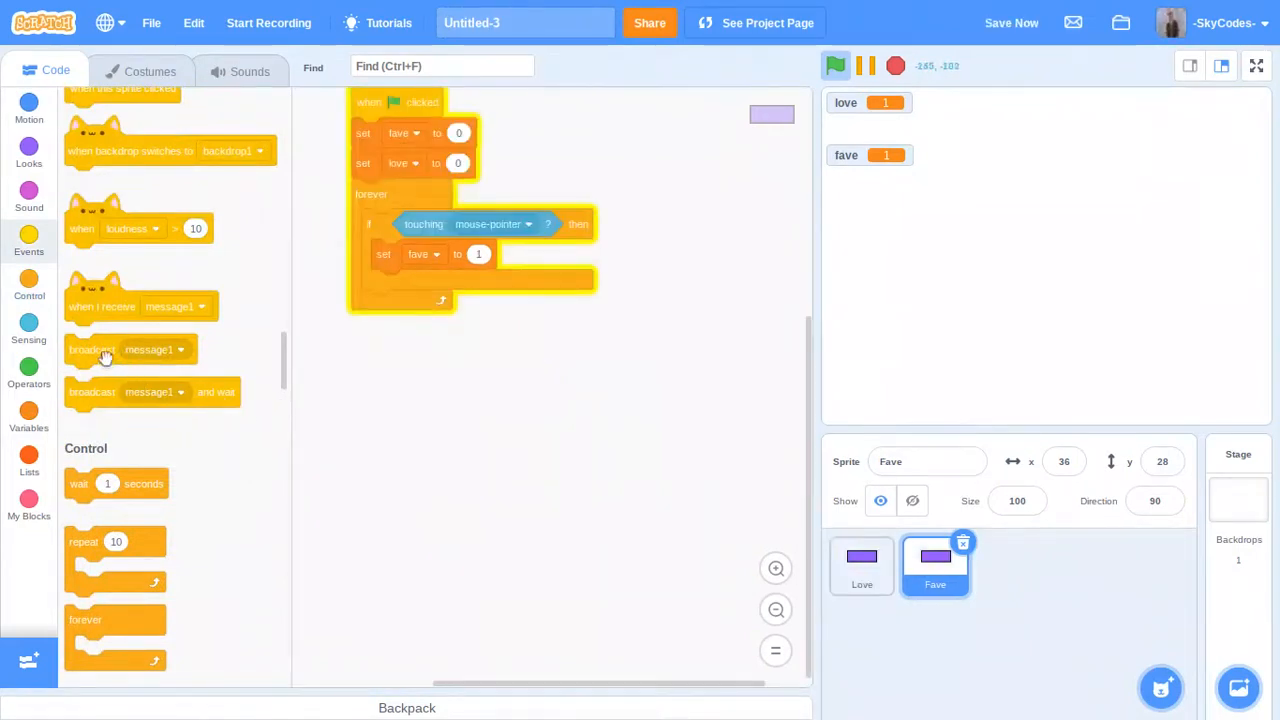
drag(92, 348, 400, 284)
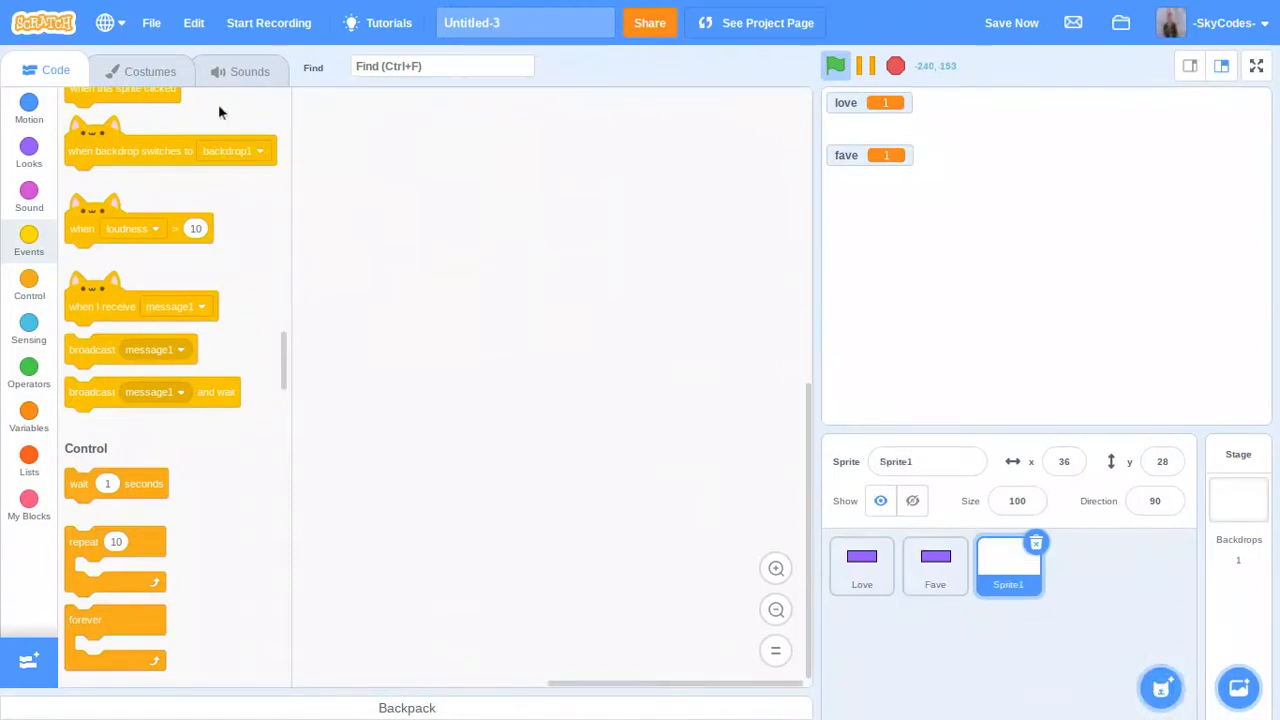
Write large black text 'Thank you!! :)' as Sprite1's costume.
click(148, 72)
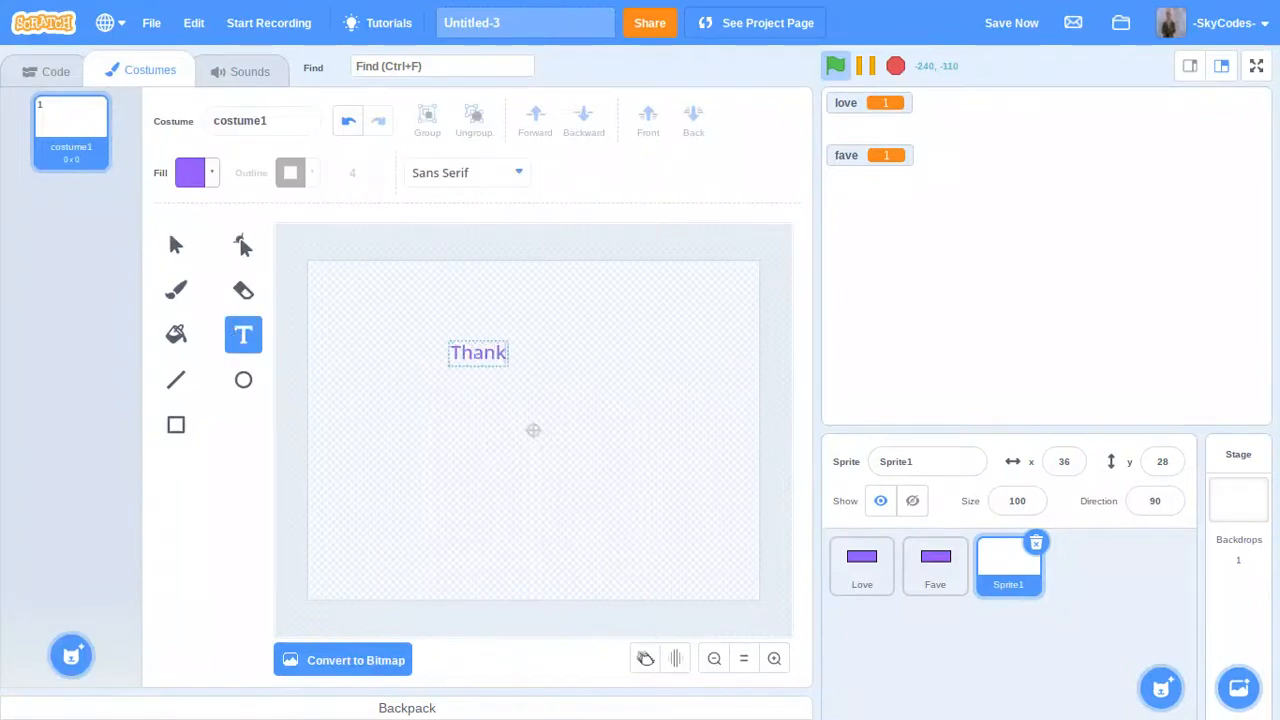
text(you!! :))
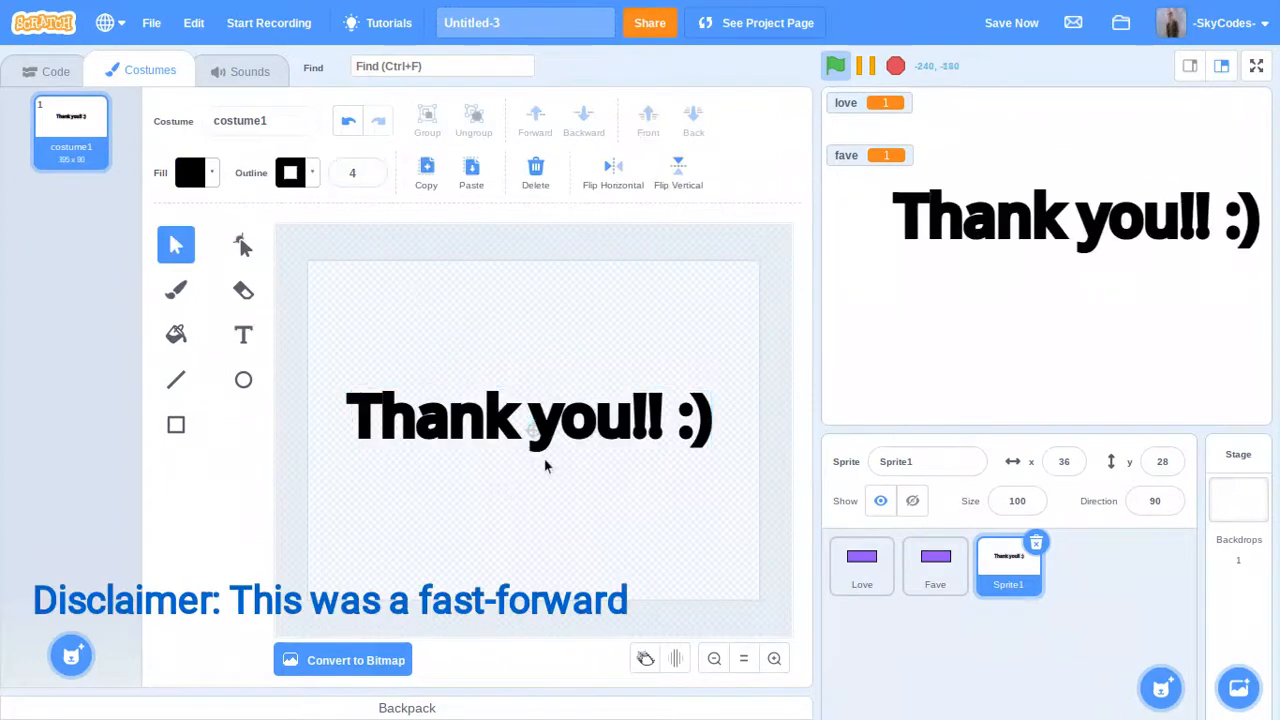
click(56, 72)
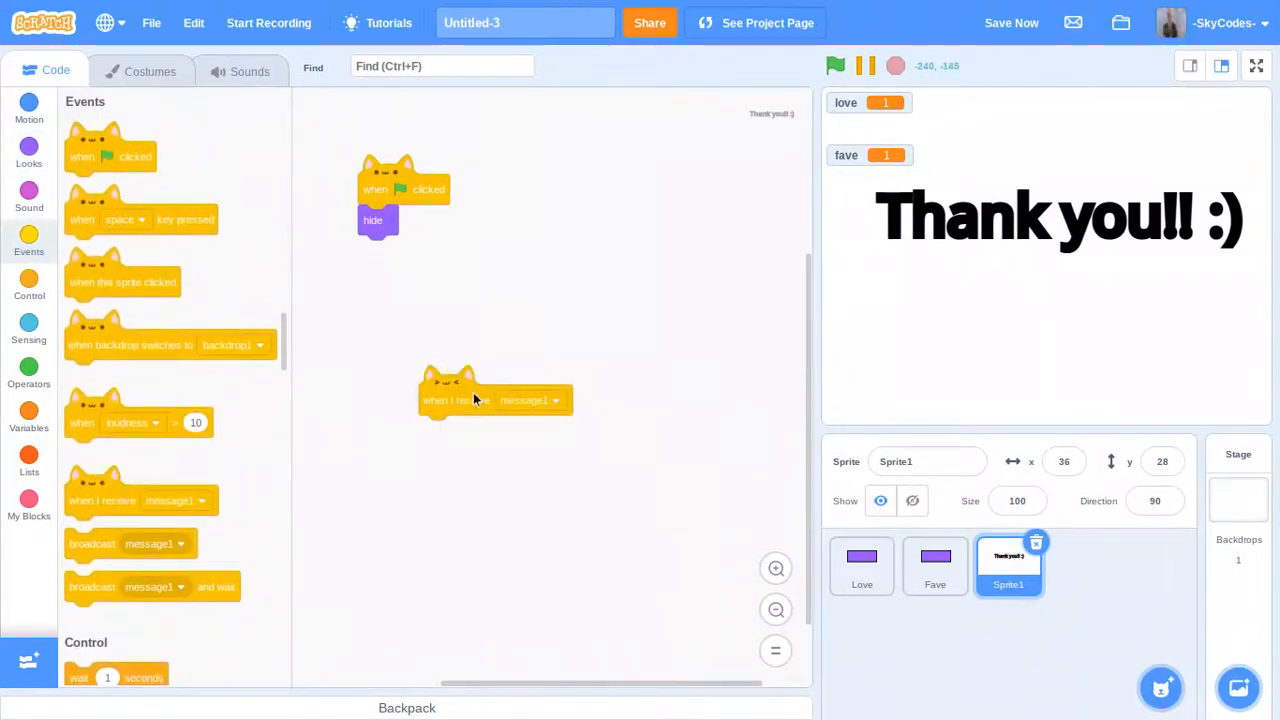
Make Sprite1 show when it receives message2.
click(28, 148)
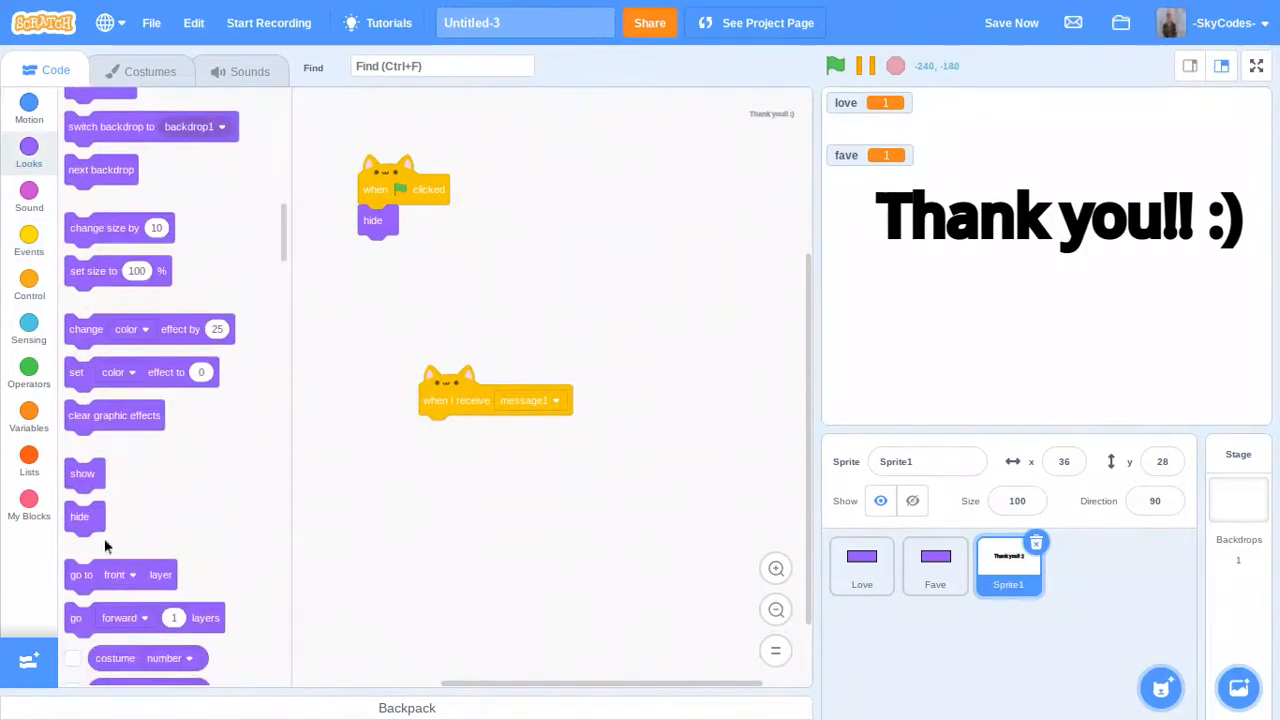
drag(82, 472, 436, 430)
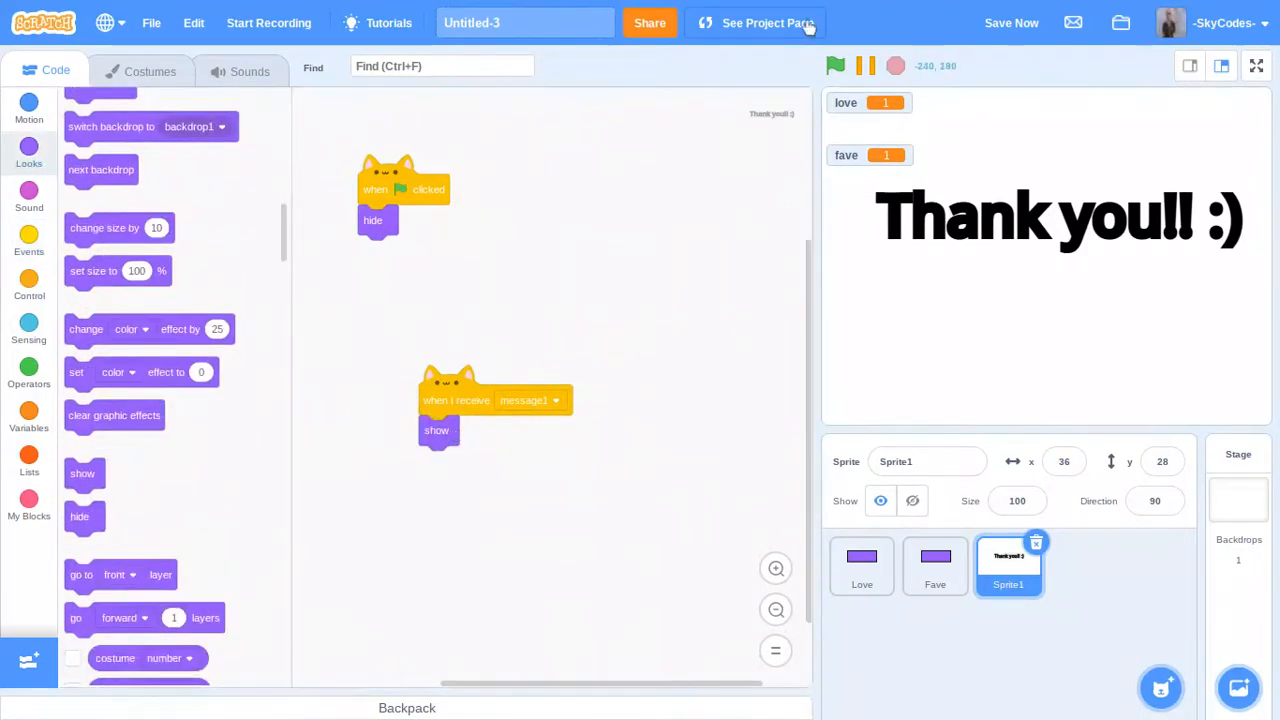
Test the project from its page with the green flag and return to the editor.
click(768, 22)
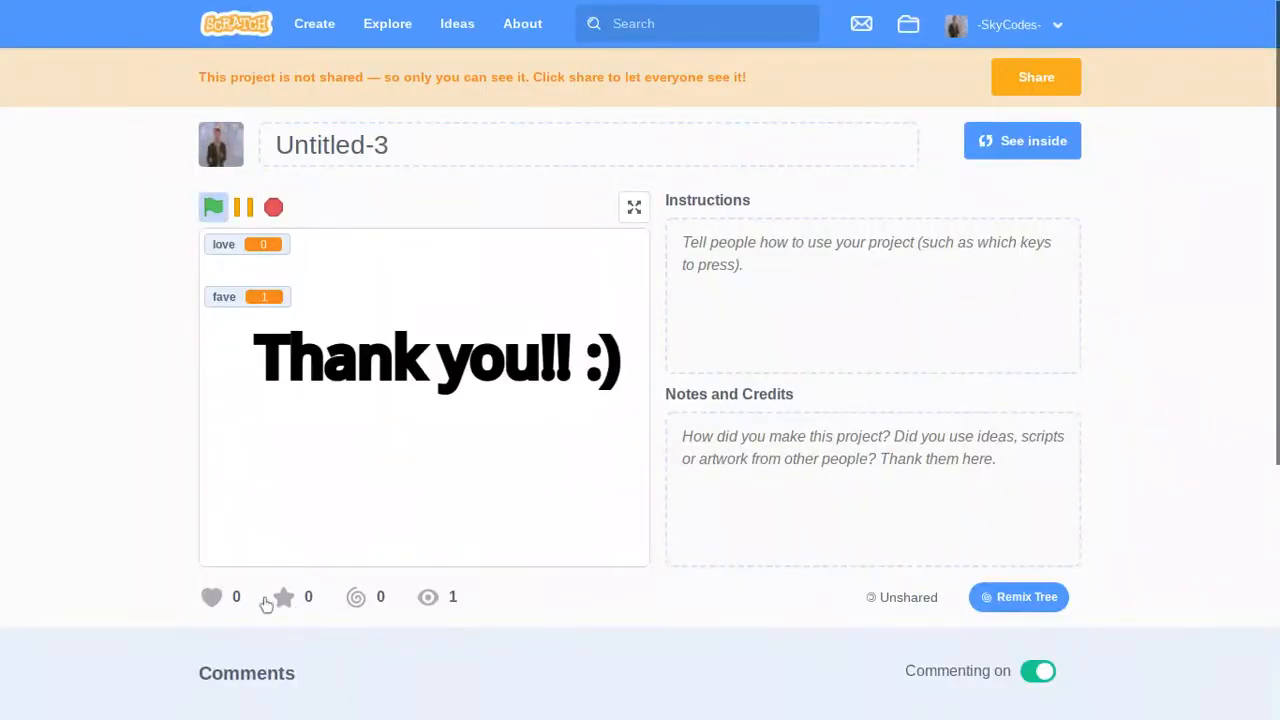
click(212, 596)
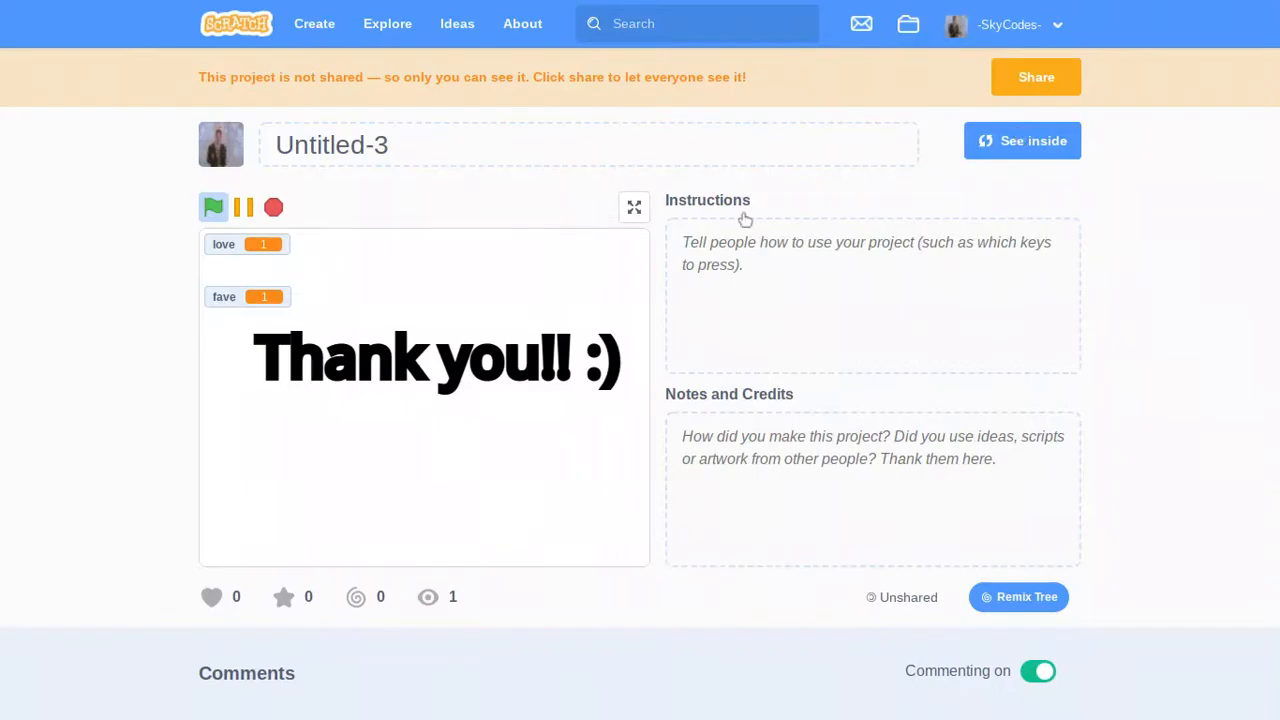
click(1022, 140)
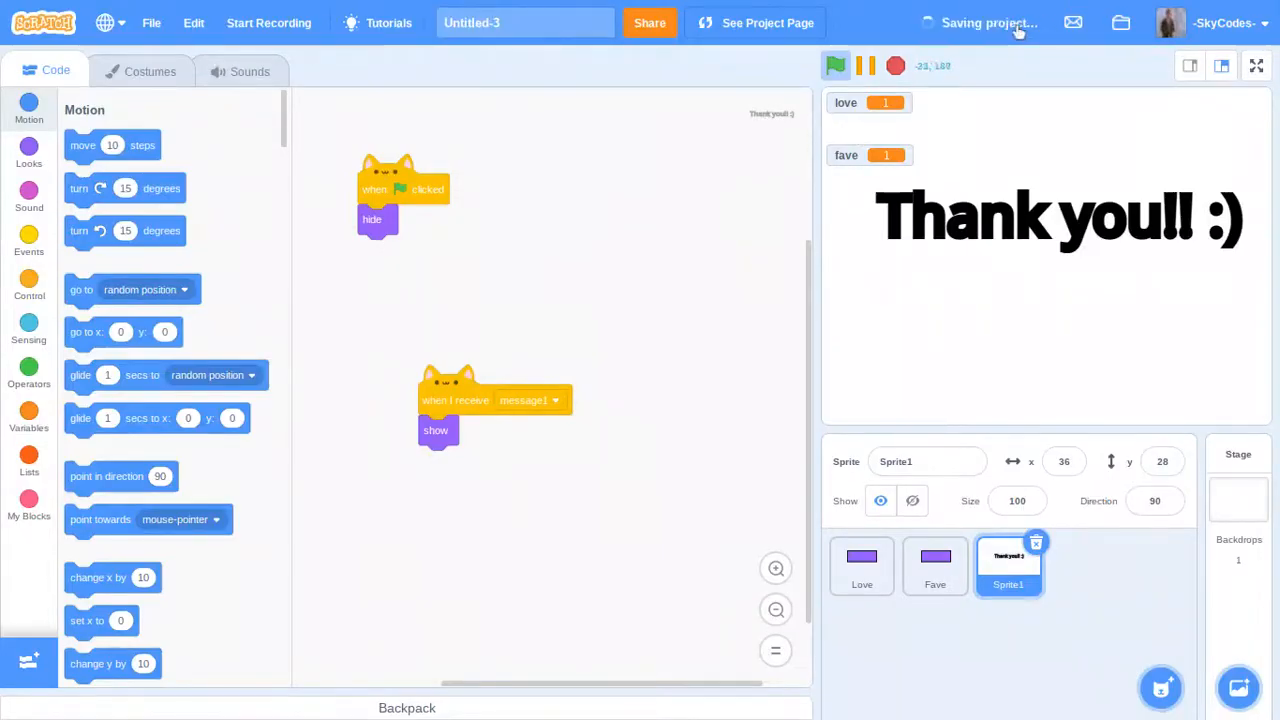